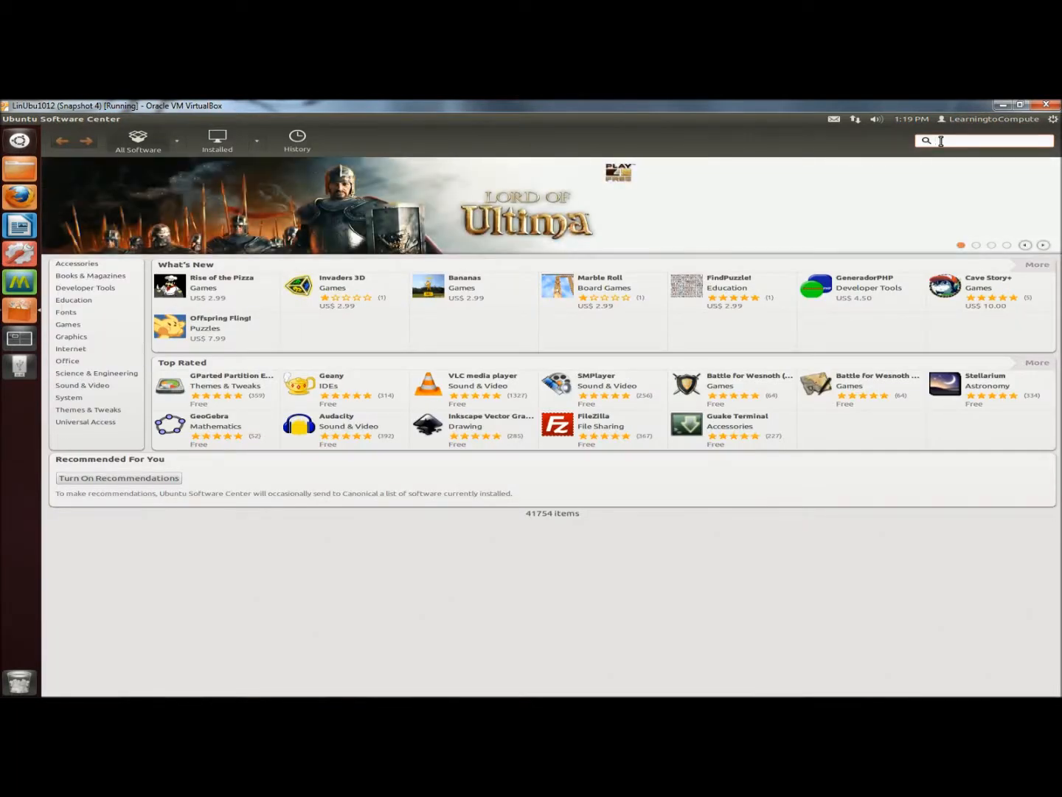
# Step: Search Software Center for 'deja' and install the Déjà Dup Backup Tool
pyautogui.write('deja')
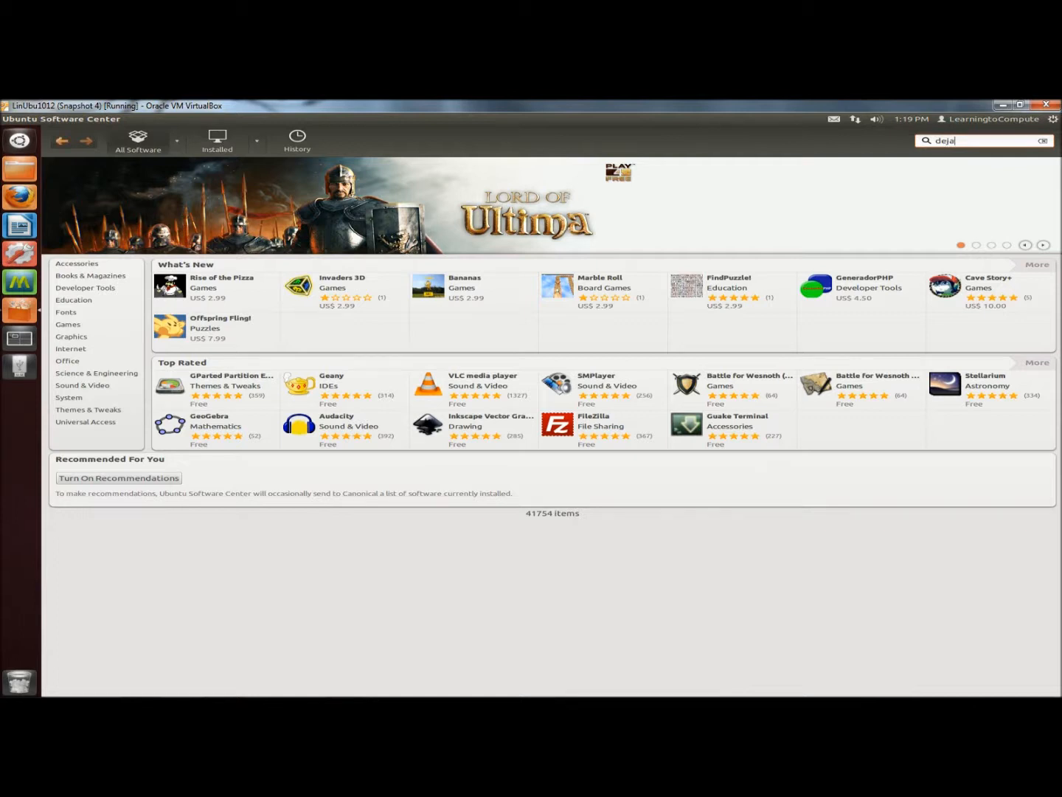
pyautogui.press('Return')
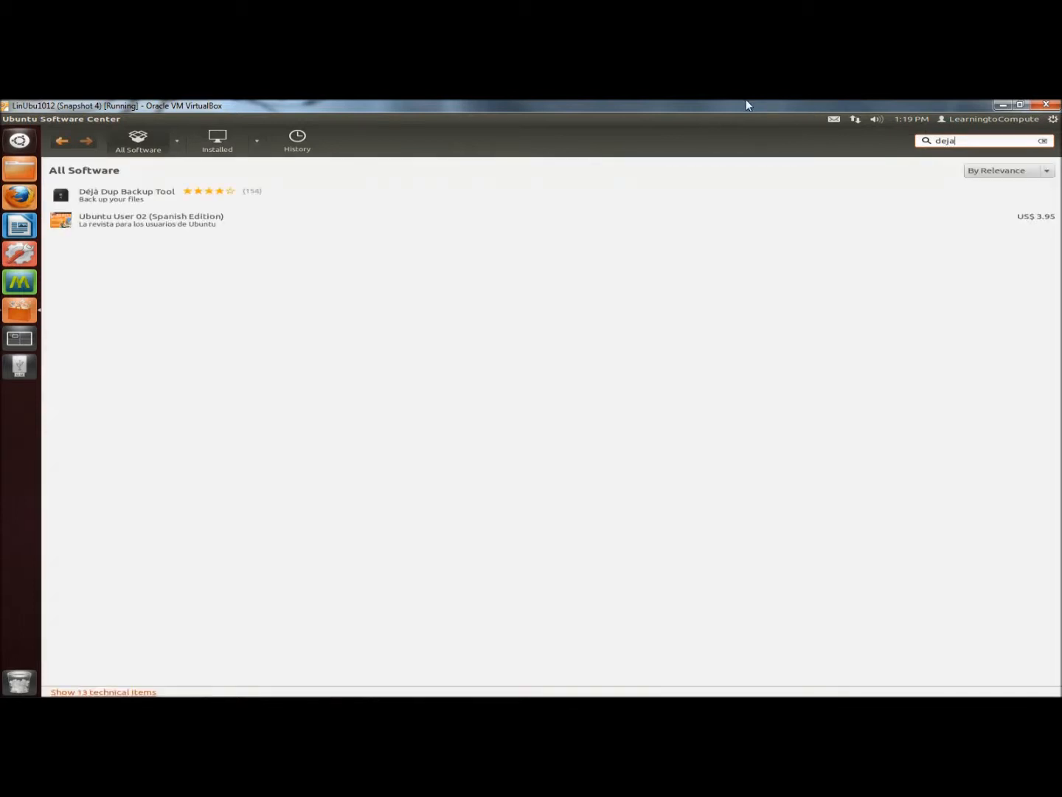
pyautogui.moveTo(239, 217)
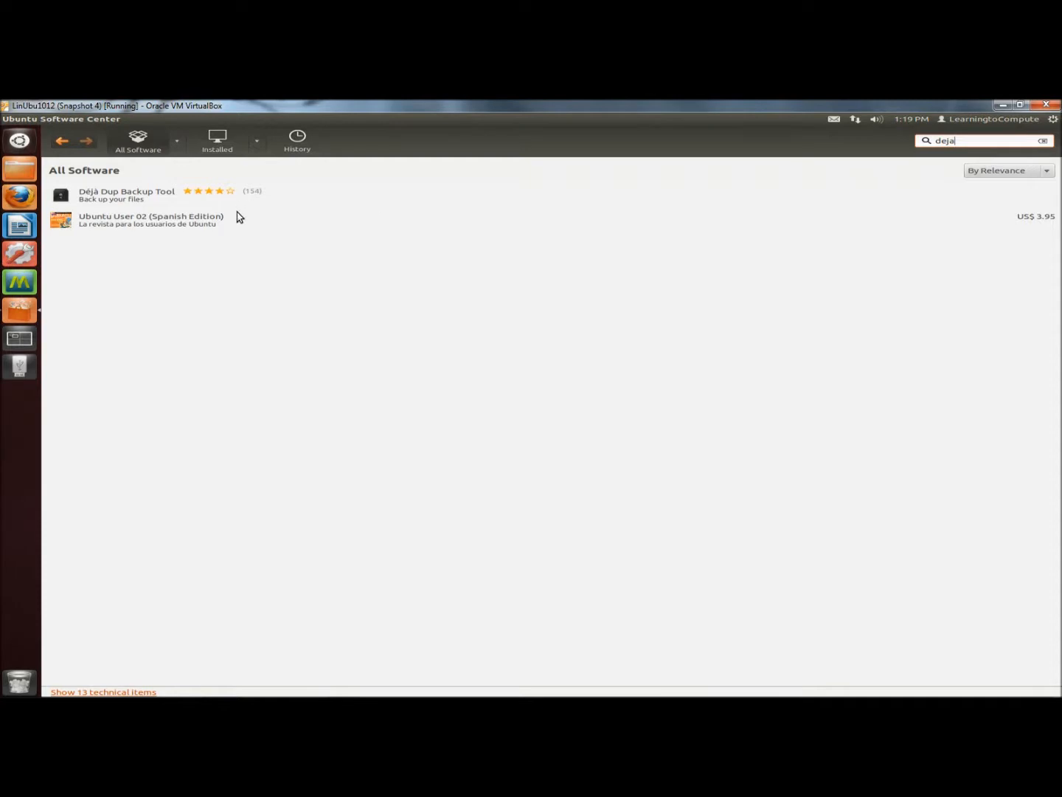
pyautogui.moveTo(146, 194)
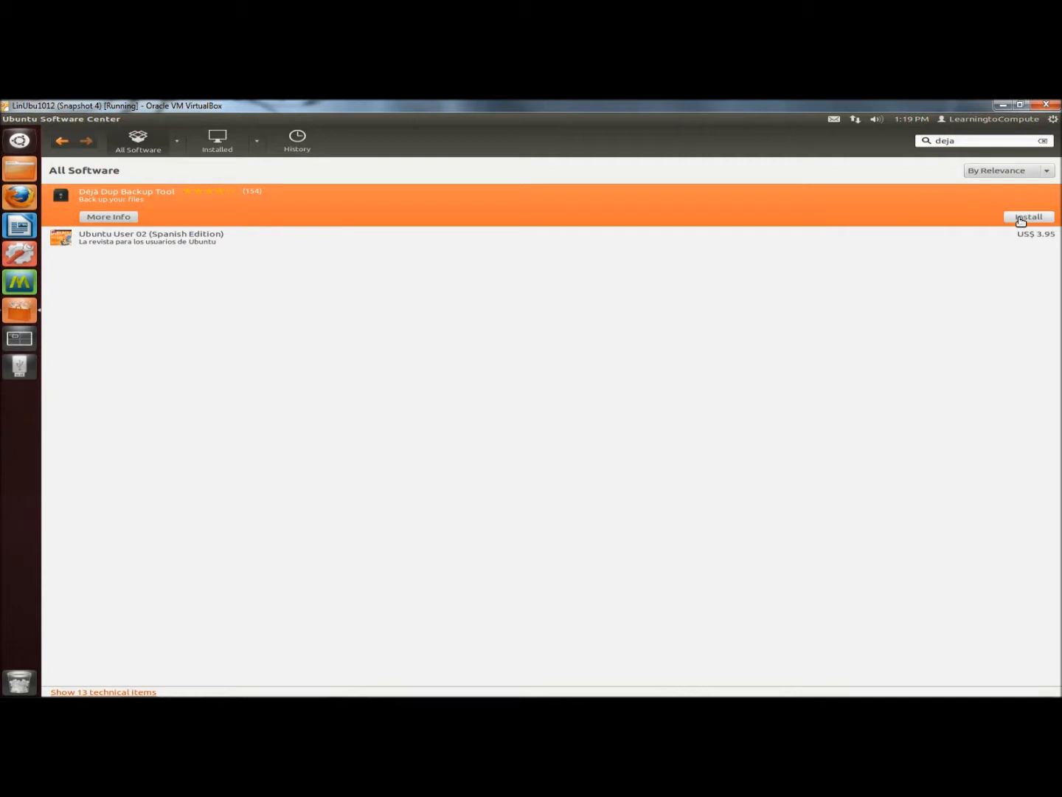
pyautogui.click(1028, 216)
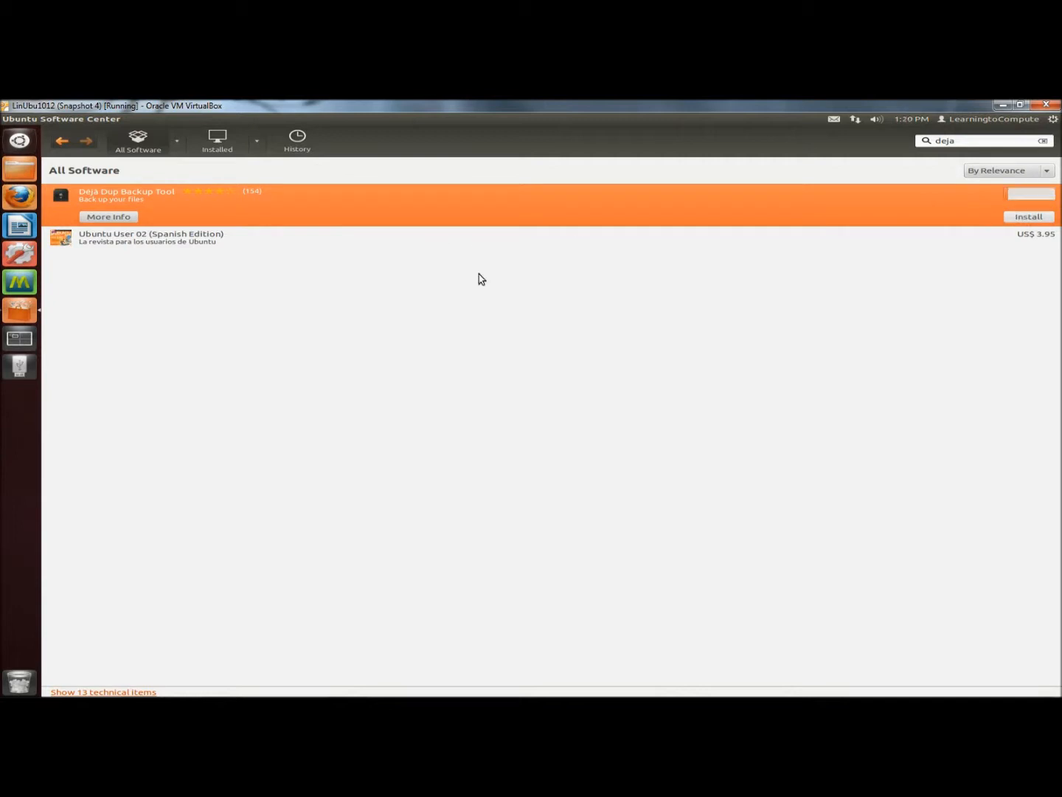
pyautogui.click(1028, 216)
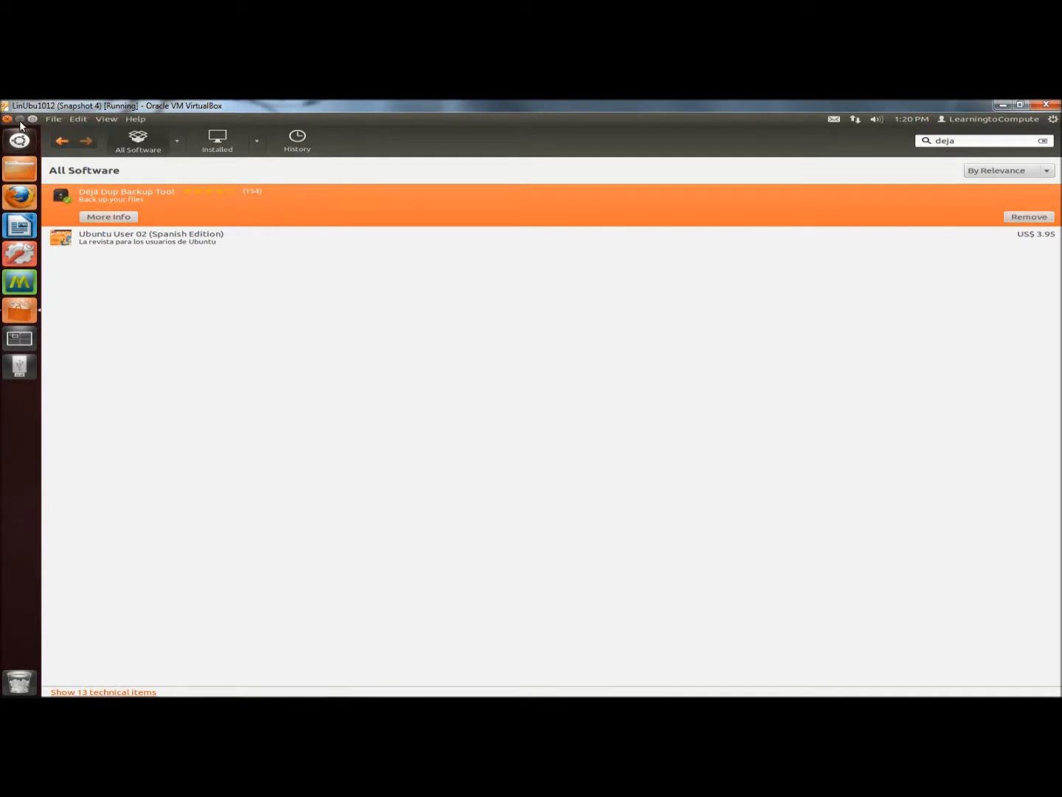
# Step: Close Ubuntu Software Center and open the Dash showing Backup under Recent Apps
pyautogui.click(6, 118)
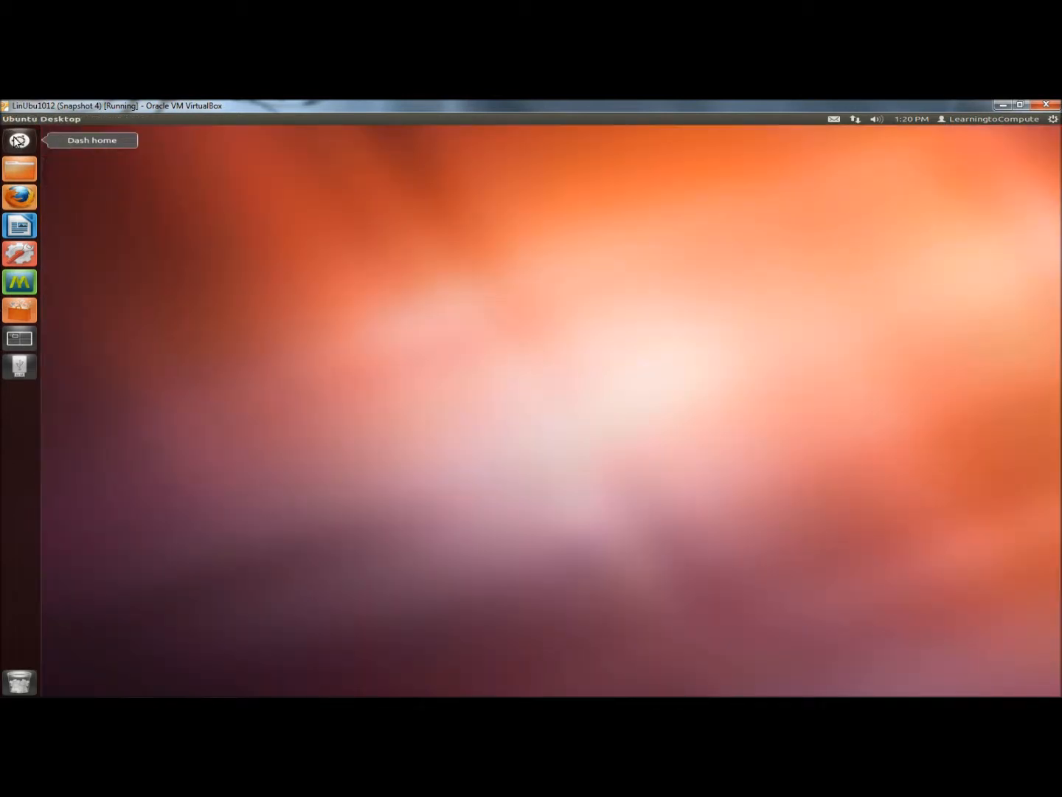
pyautogui.click(18, 140)
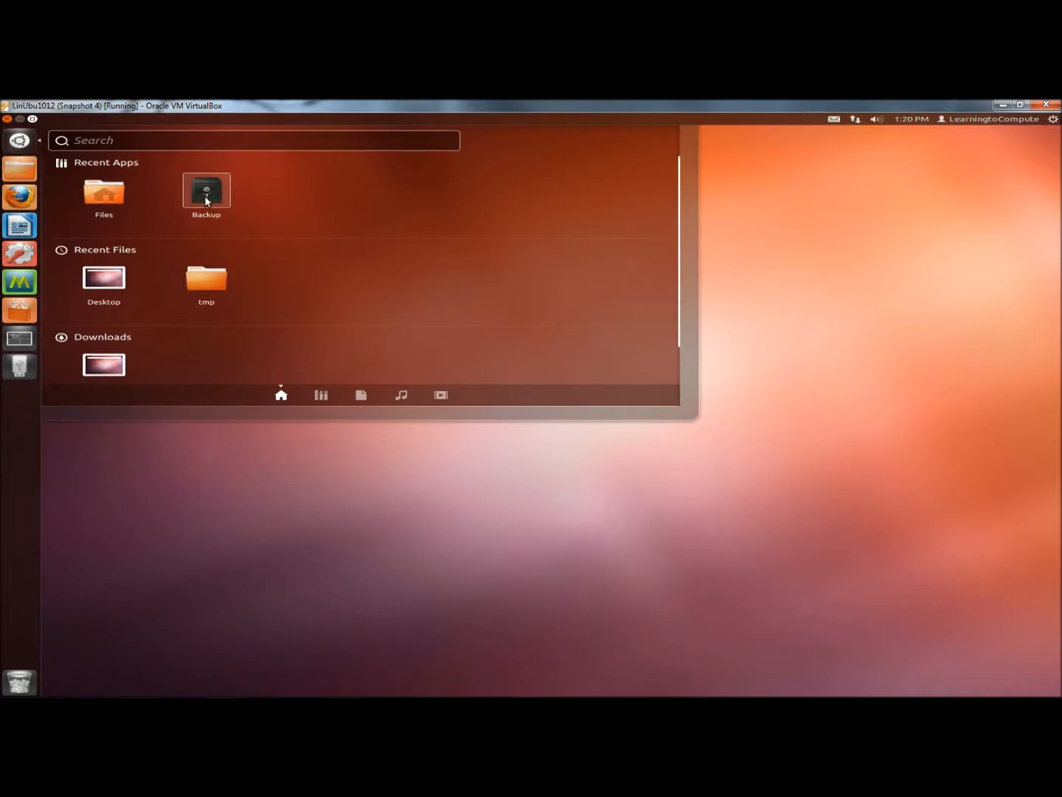
pyautogui.moveTo(201, 178)
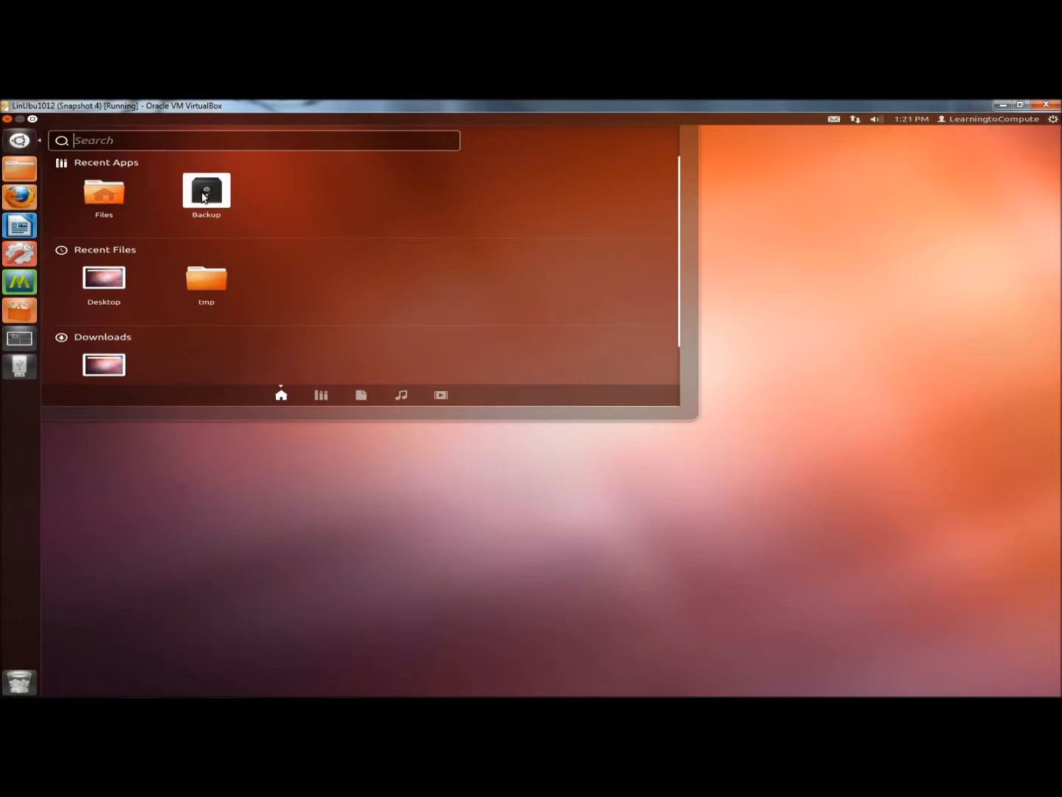
pyautogui.moveTo(11, 318)
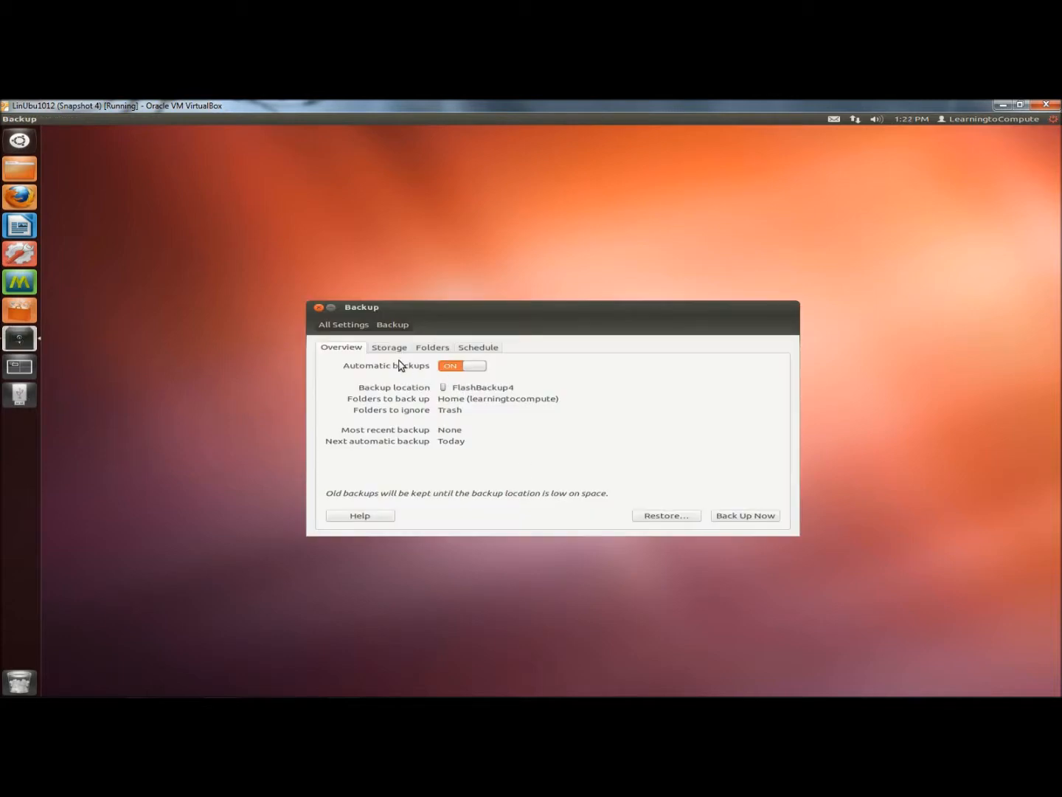
pyautogui.moveTo(353, 356)
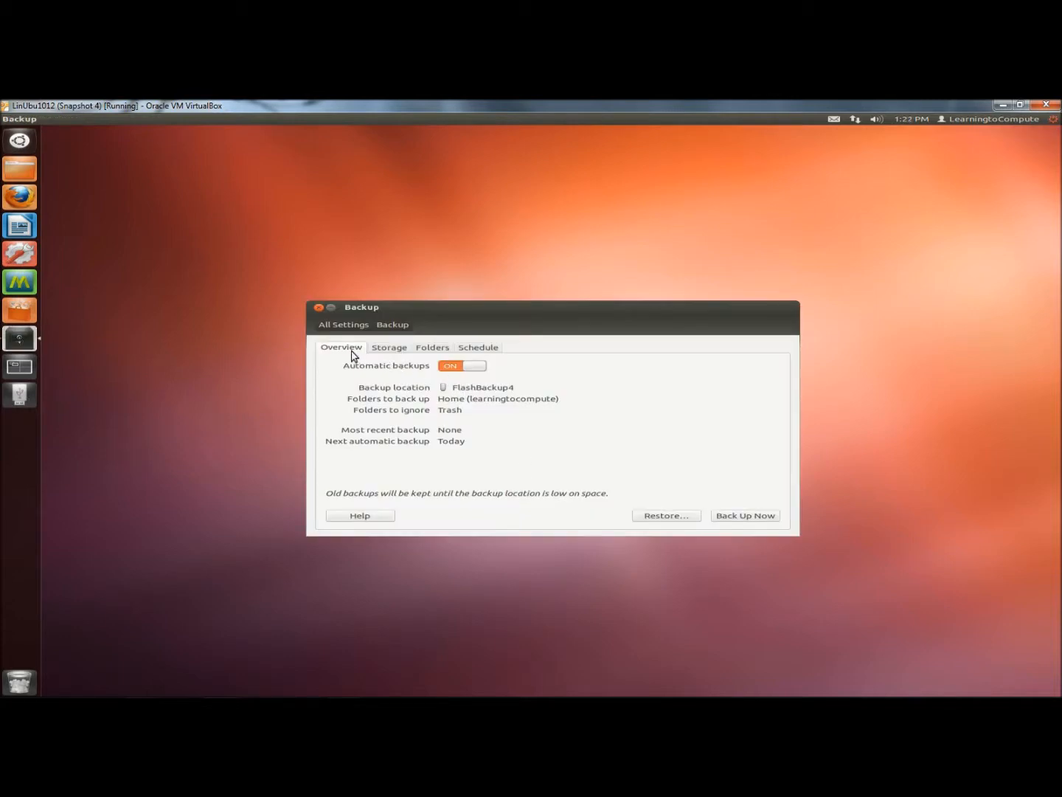
pyautogui.moveTo(362, 371)
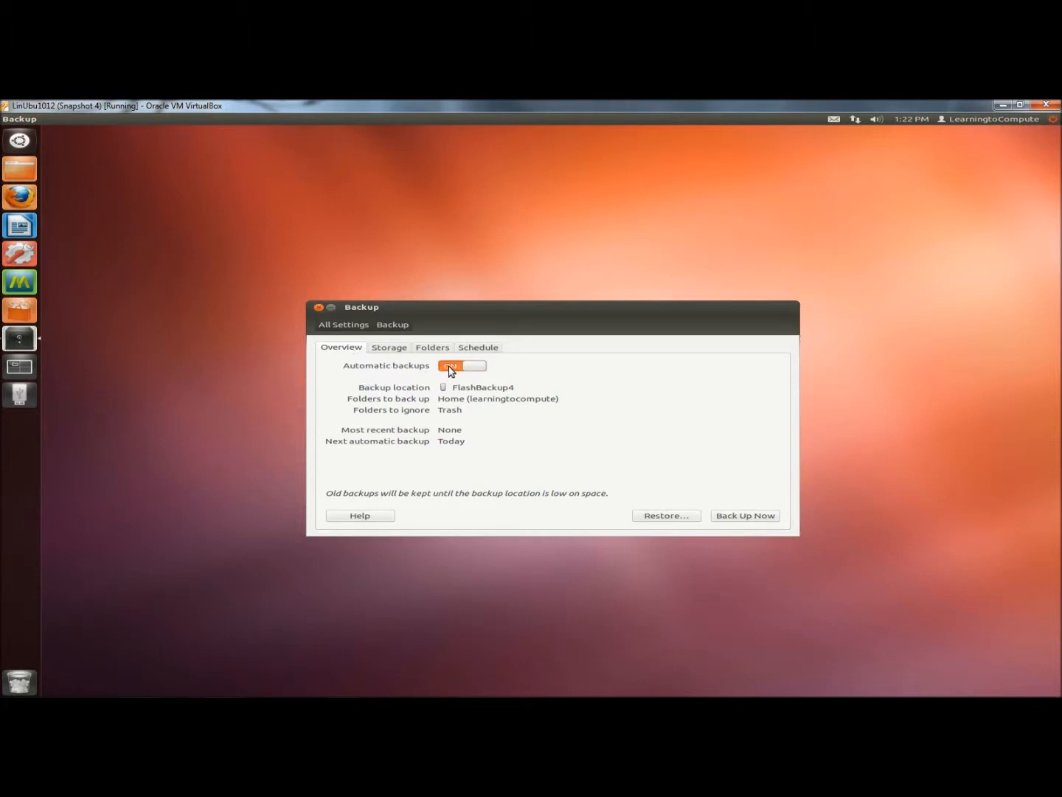
pyautogui.click(461, 365)
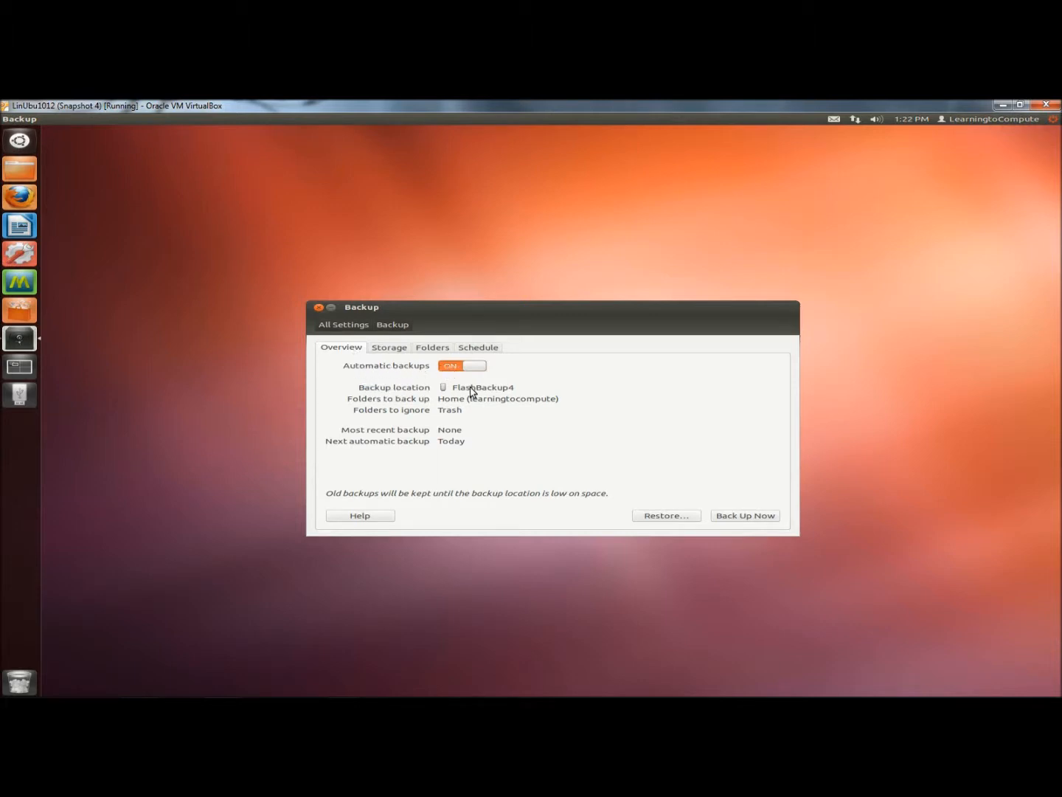
pyautogui.moveTo(391, 408)
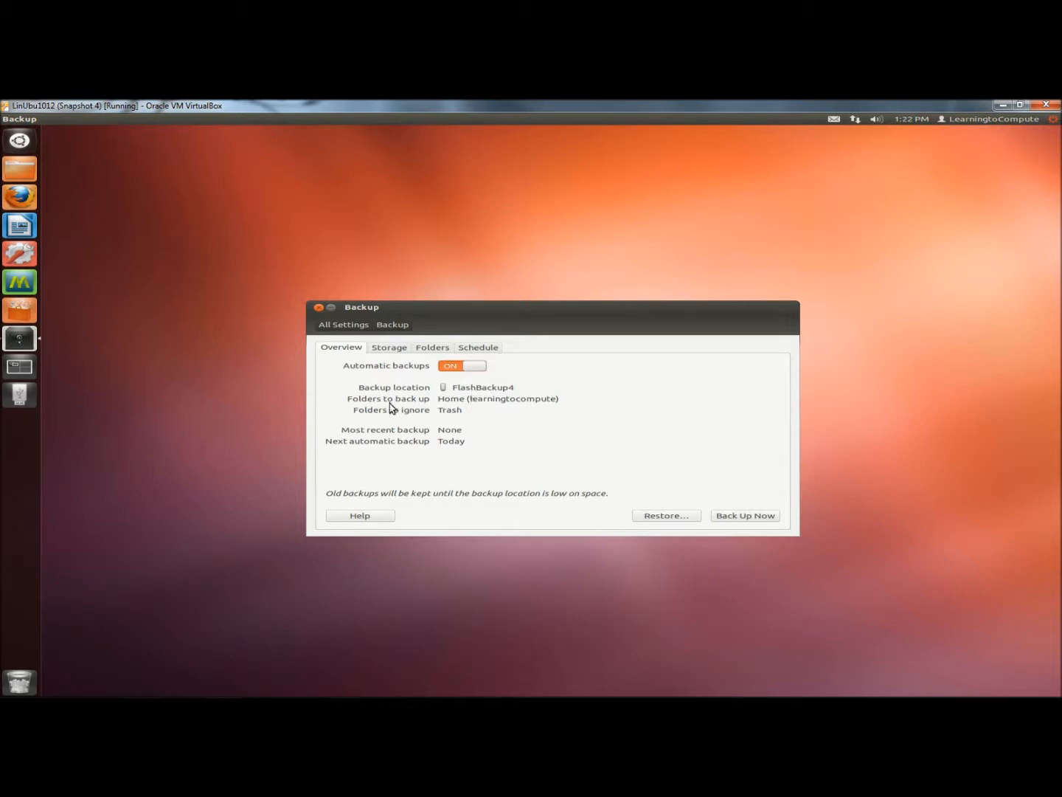
pyautogui.moveTo(462, 427)
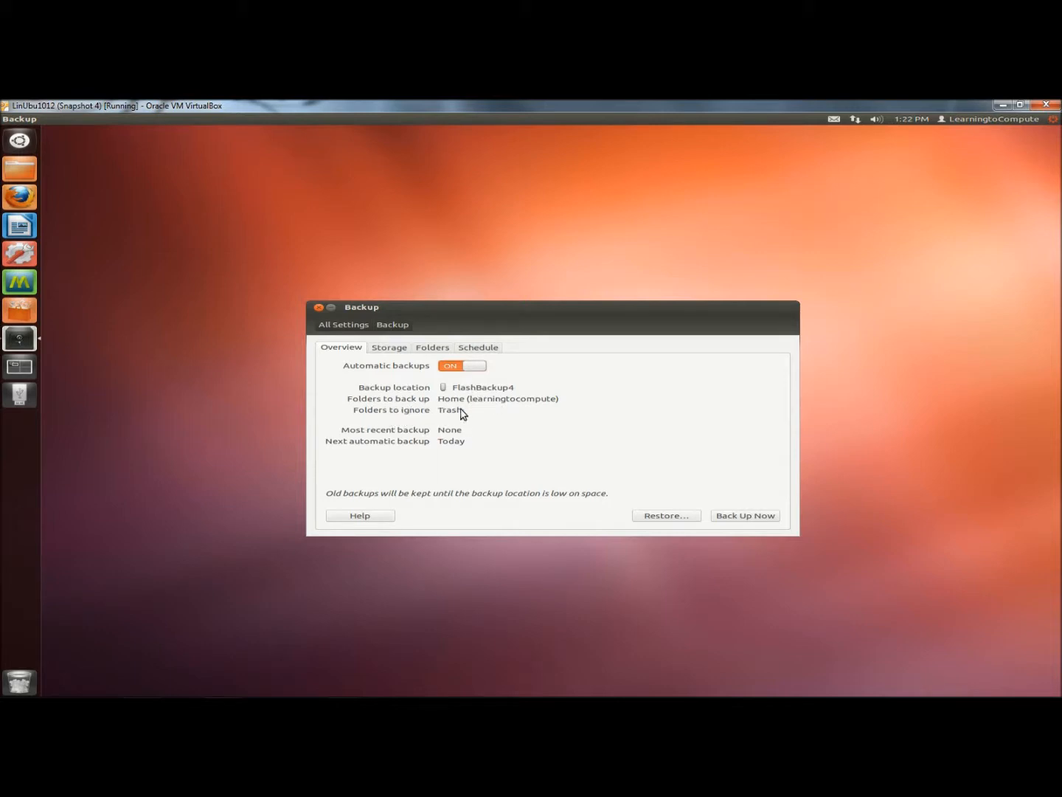
pyautogui.moveTo(354, 437)
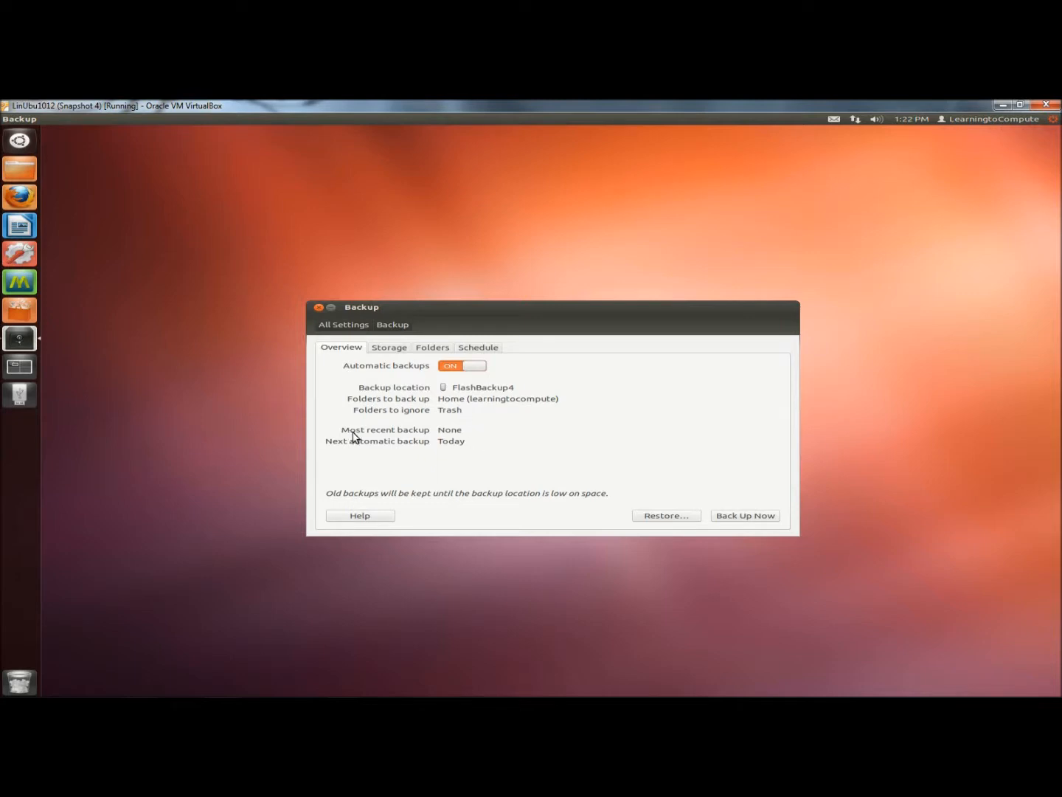
pyautogui.moveTo(468, 435)
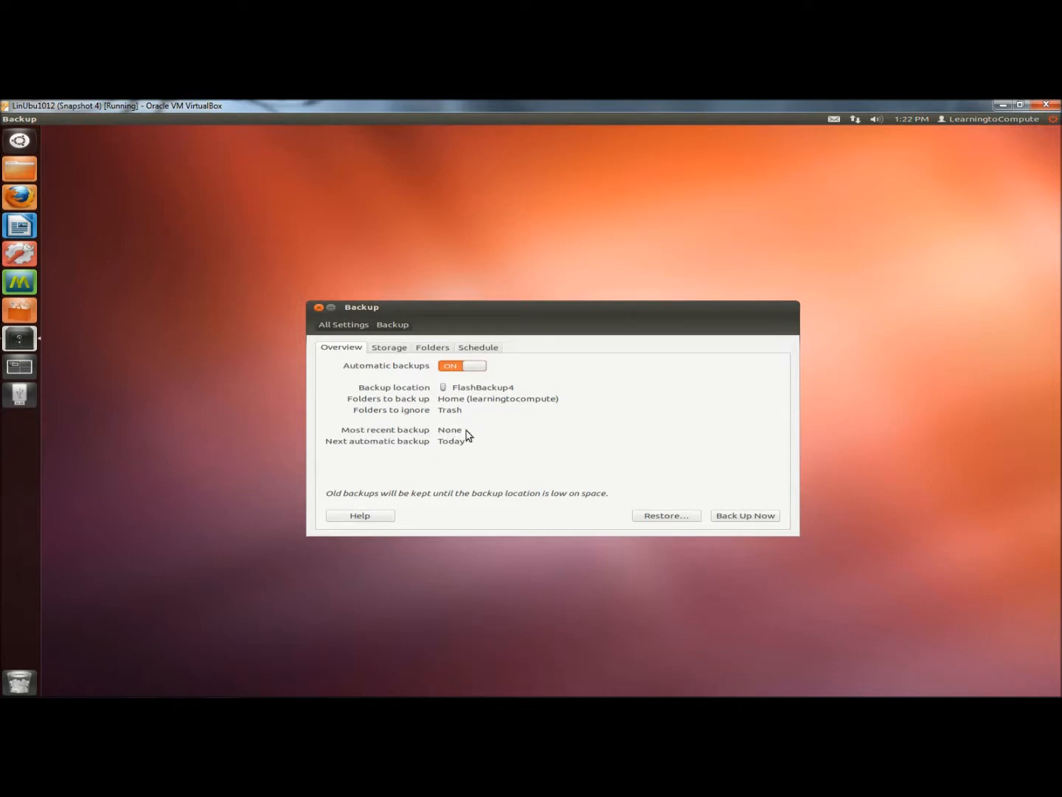
pyautogui.moveTo(419, 450)
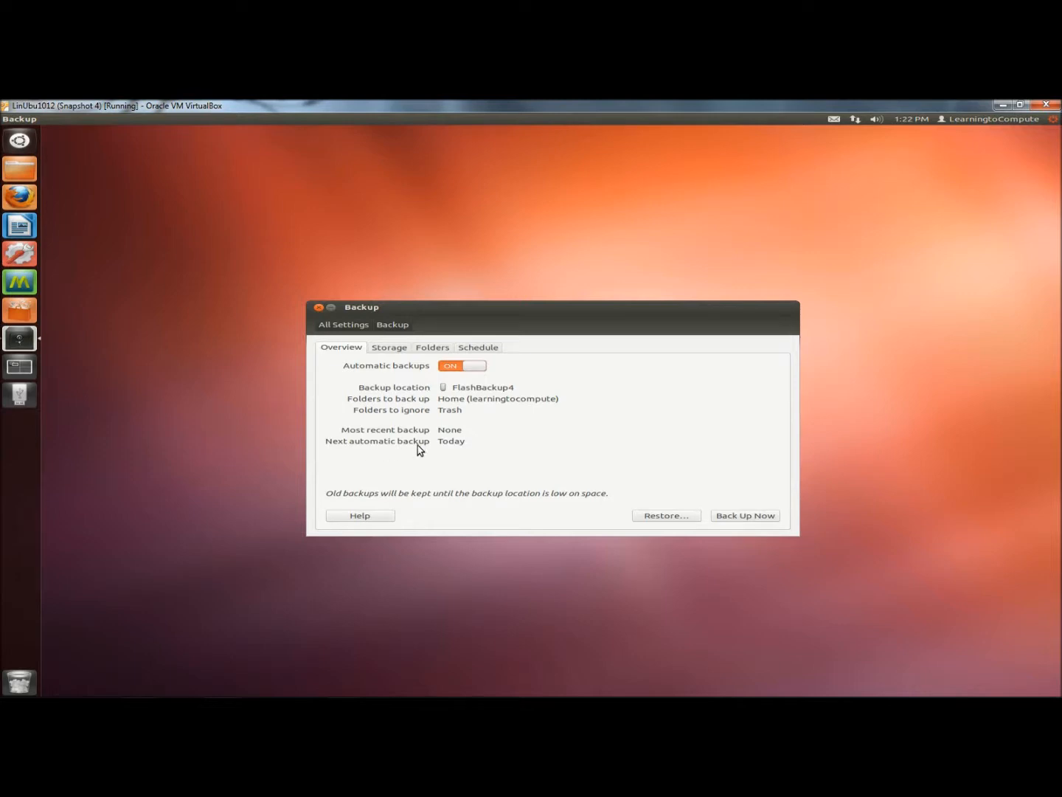
pyautogui.moveTo(381, 489)
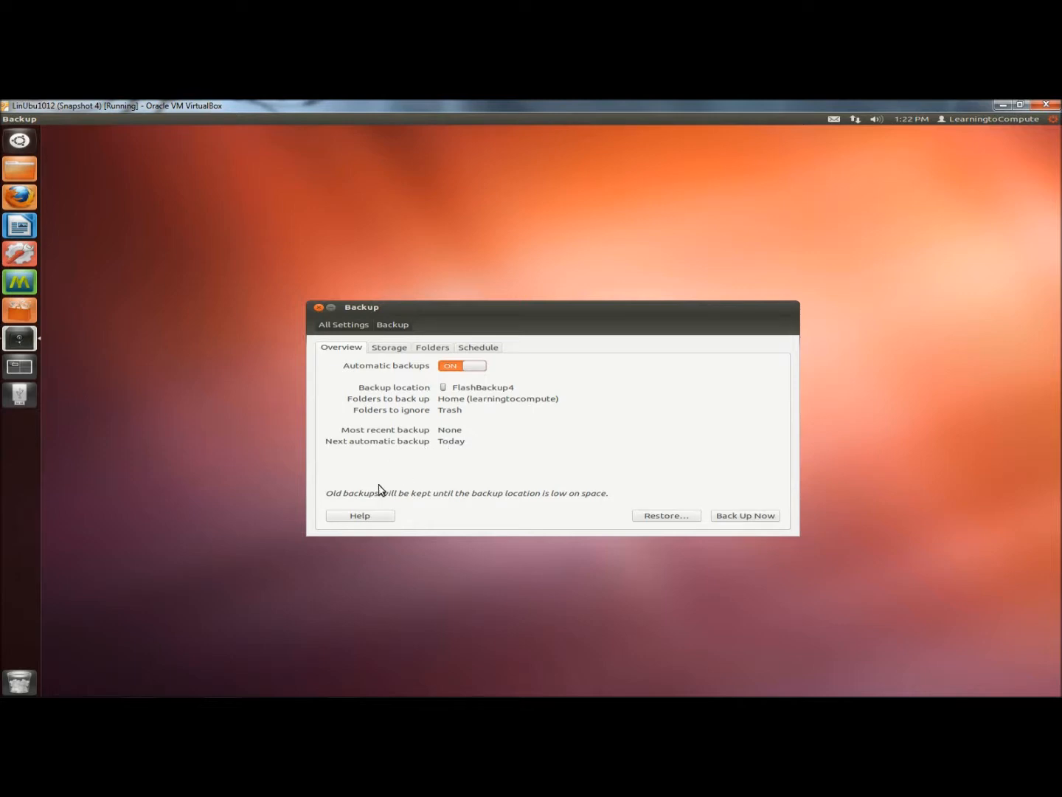
pyautogui.moveTo(501, 504)
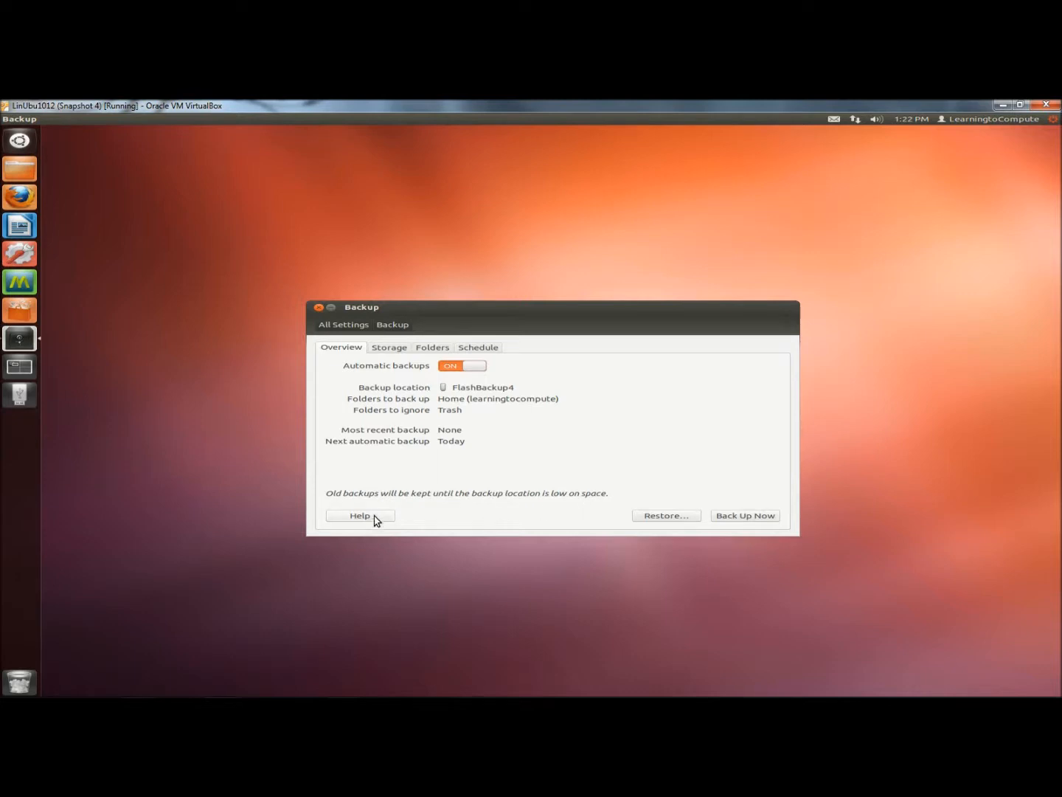
pyautogui.moveTo(397, 353)
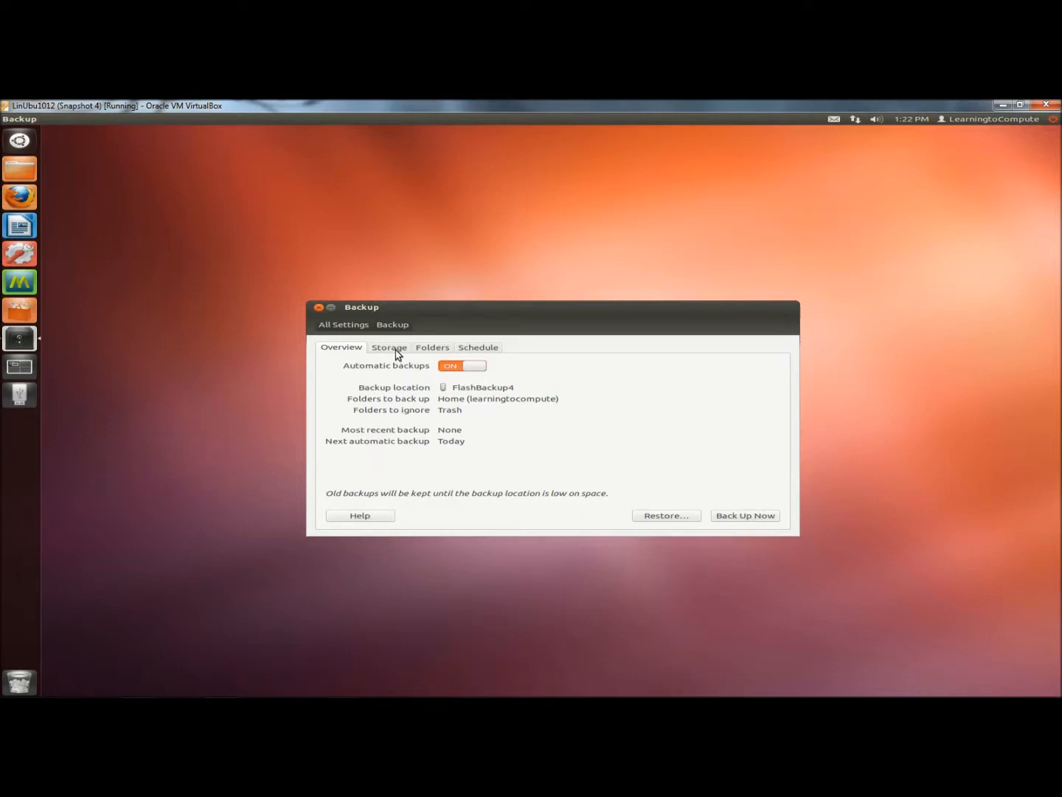
# Step: On the Storage tab, set the backup location to the FlashBackup4 drive
pyautogui.click(388, 347)
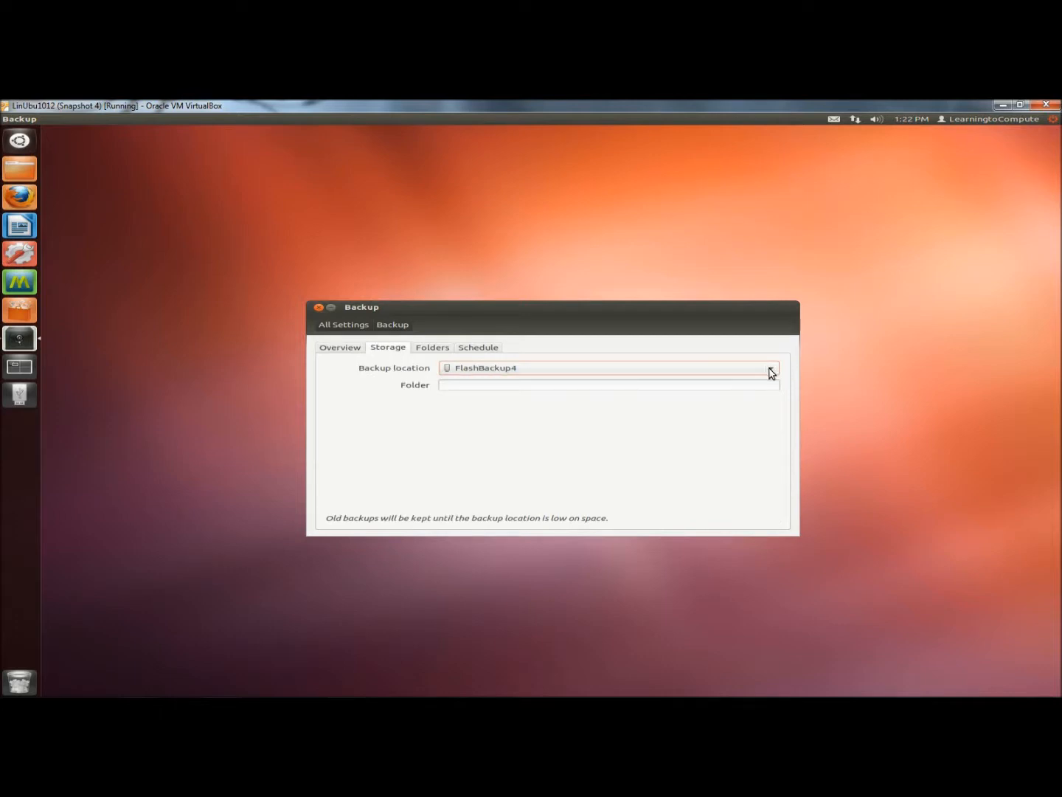
pyautogui.click(771, 368)
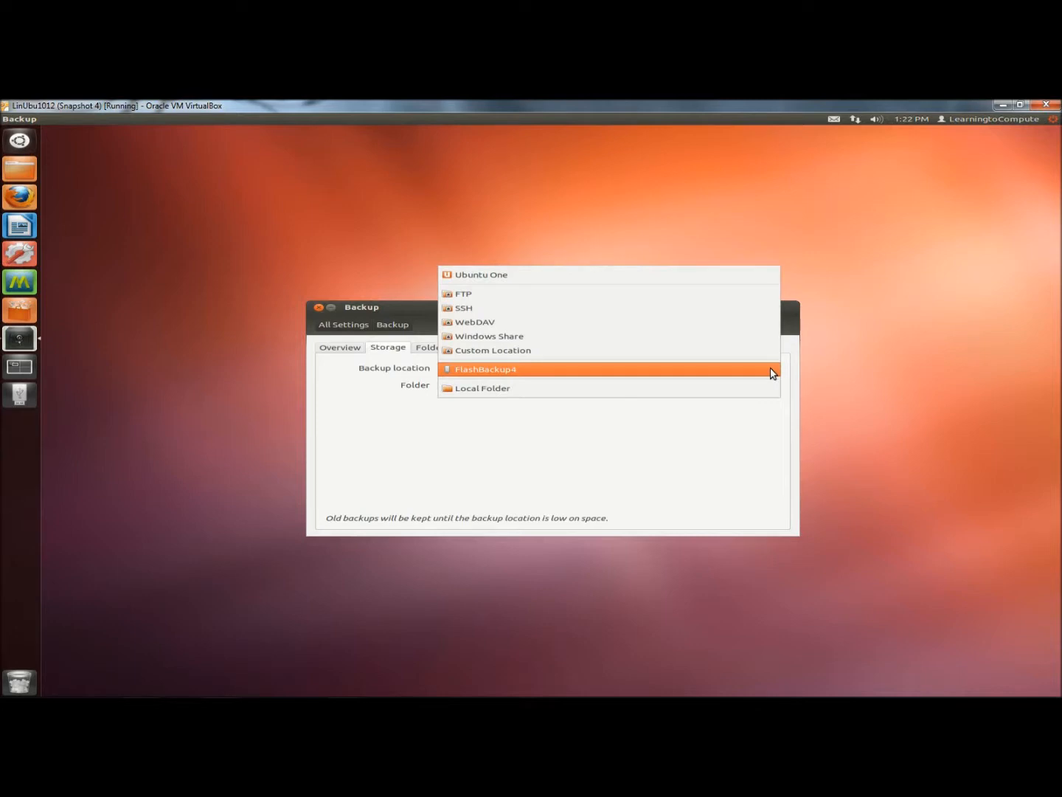
pyautogui.click(486, 368)
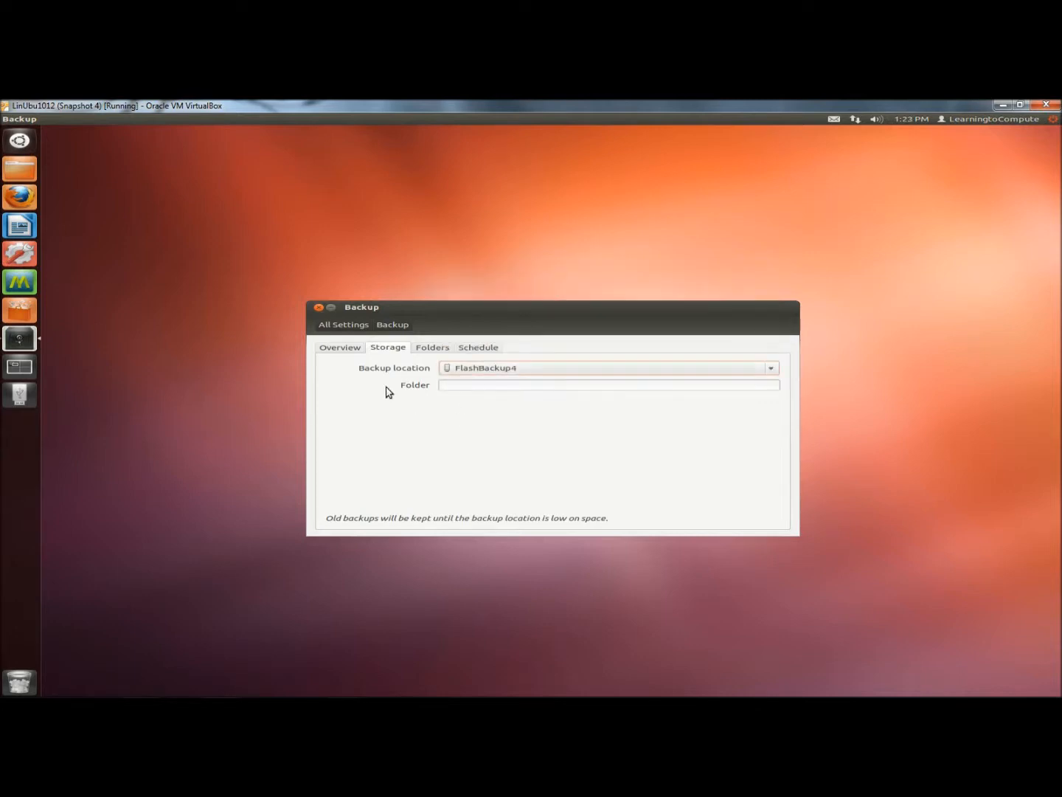
# Step: On the Folders tab, review Home as backed up and select Trash in the ignore list
pyautogui.click(431, 347)
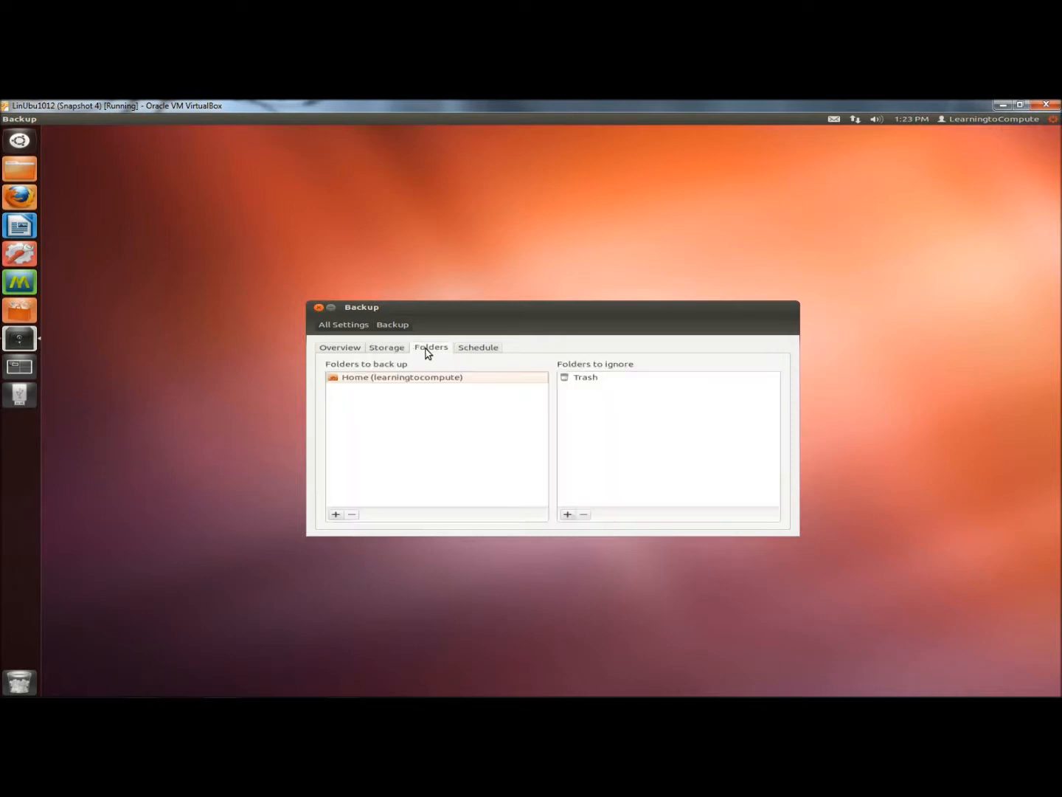
pyautogui.moveTo(444, 363)
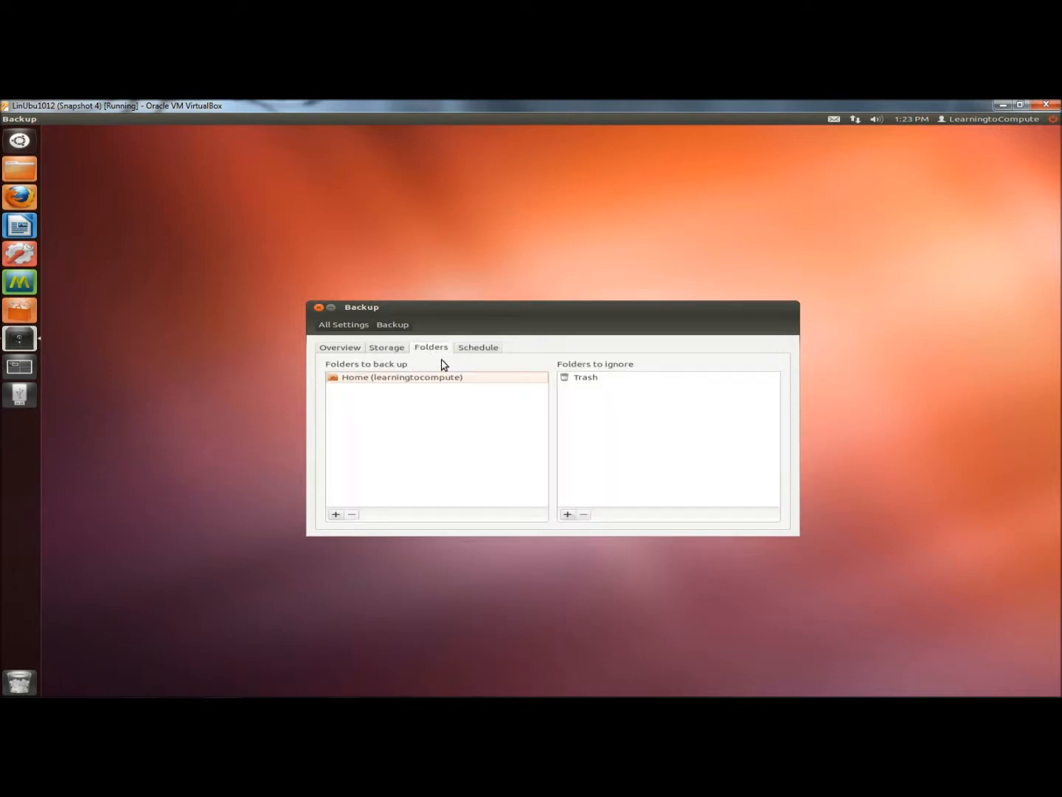
pyautogui.moveTo(356, 376)
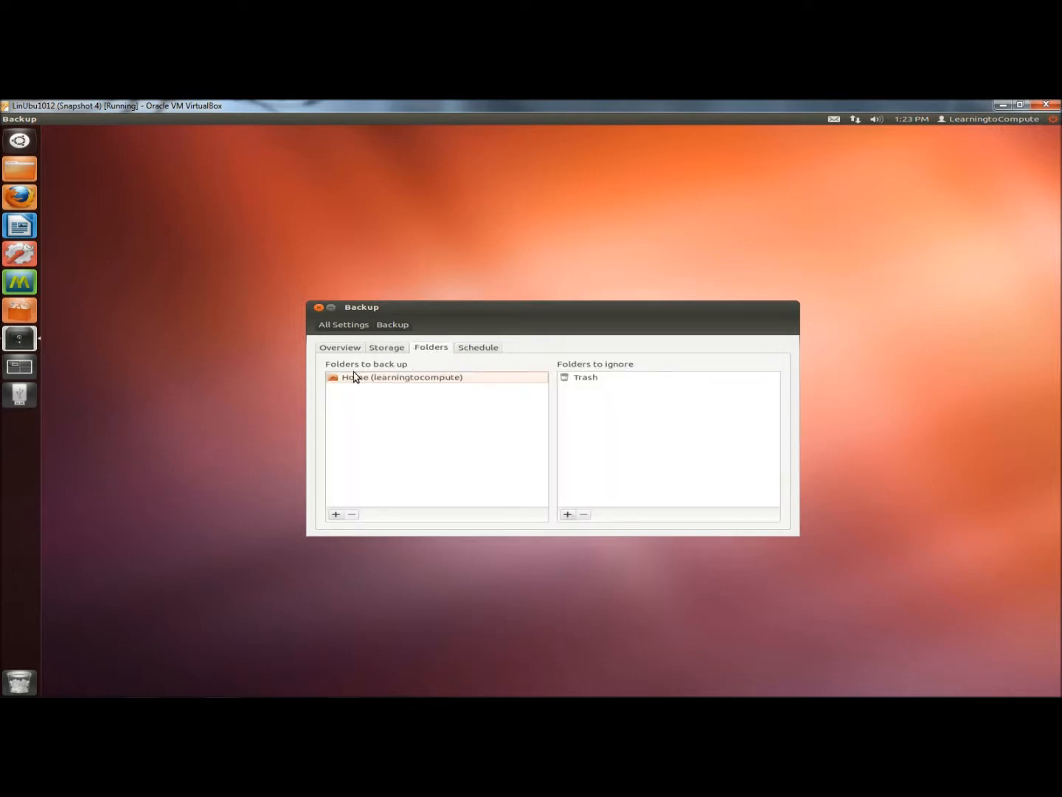
pyautogui.moveTo(367, 383)
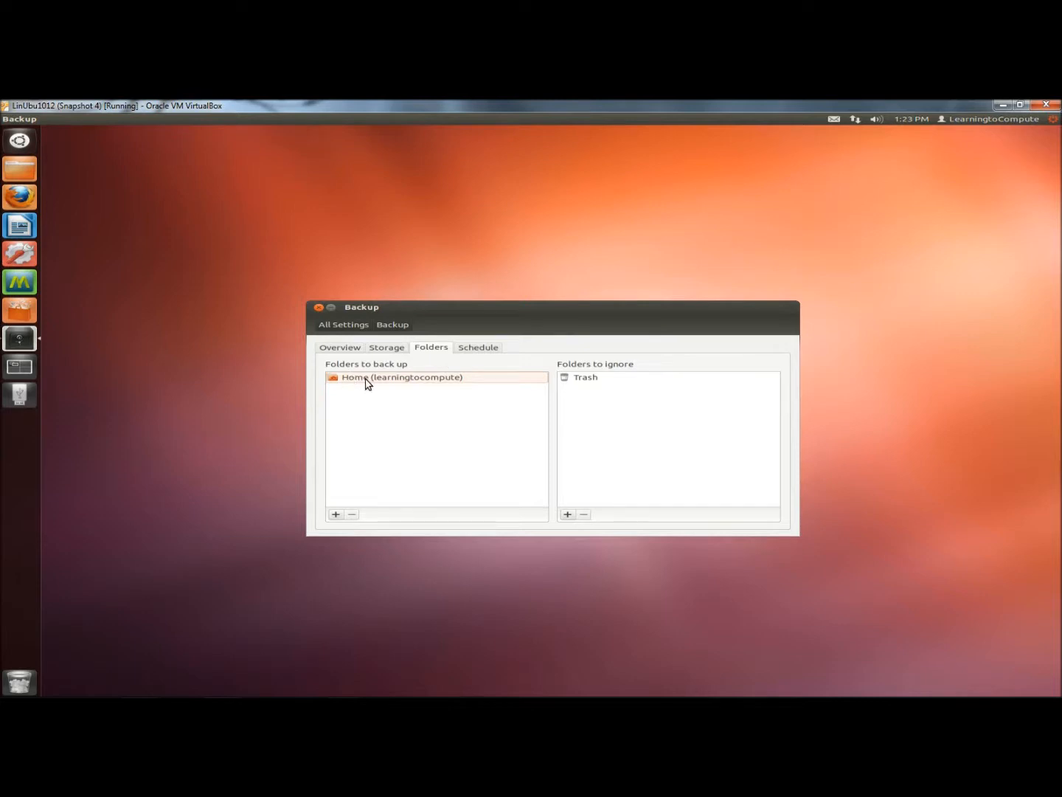
pyautogui.moveTo(581, 373)
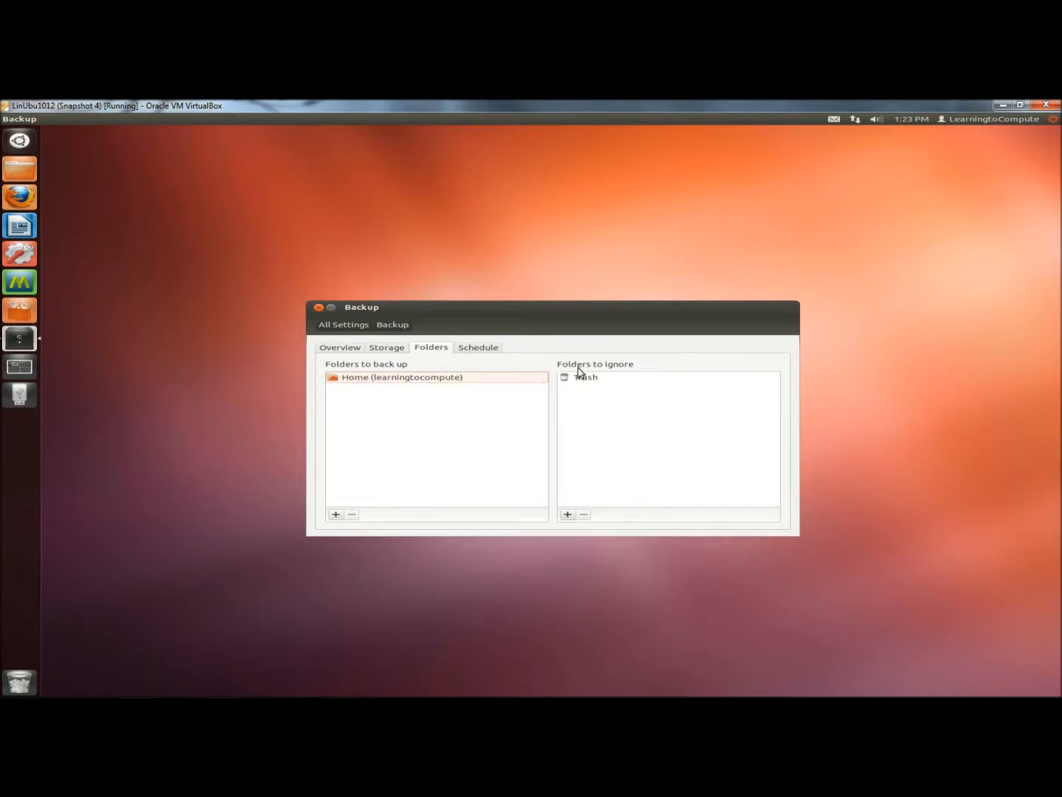
pyautogui.click(585, 376)
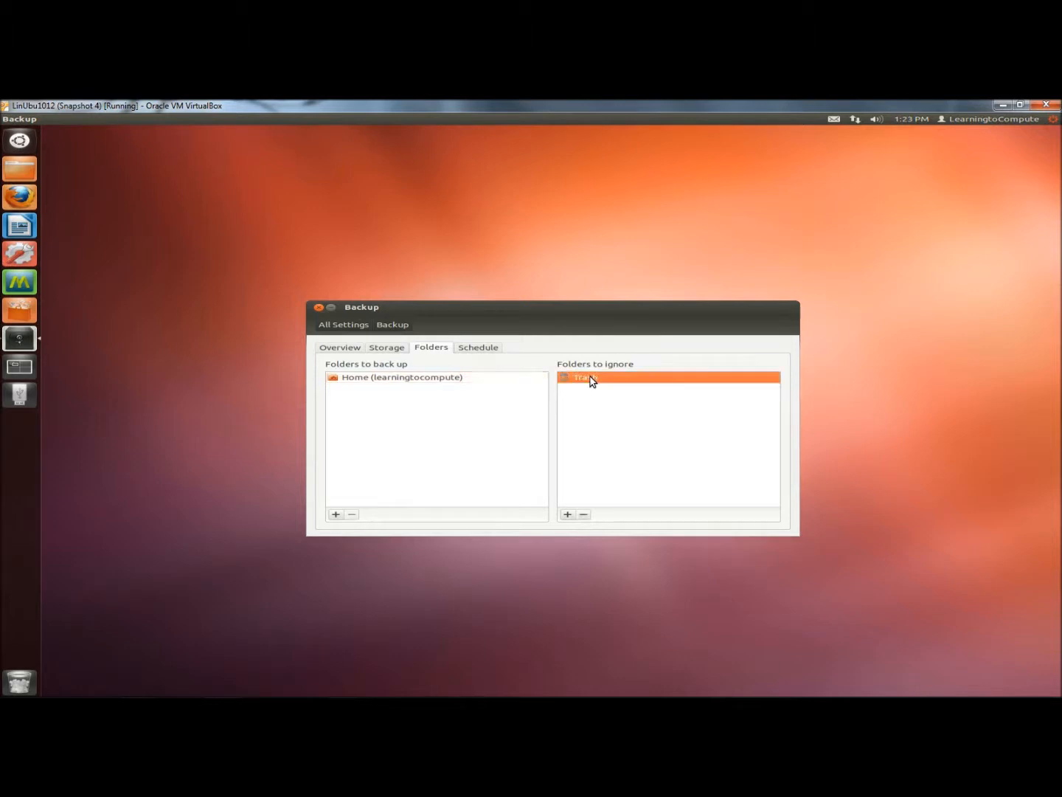
pyautogui.moveTo(339, 398)
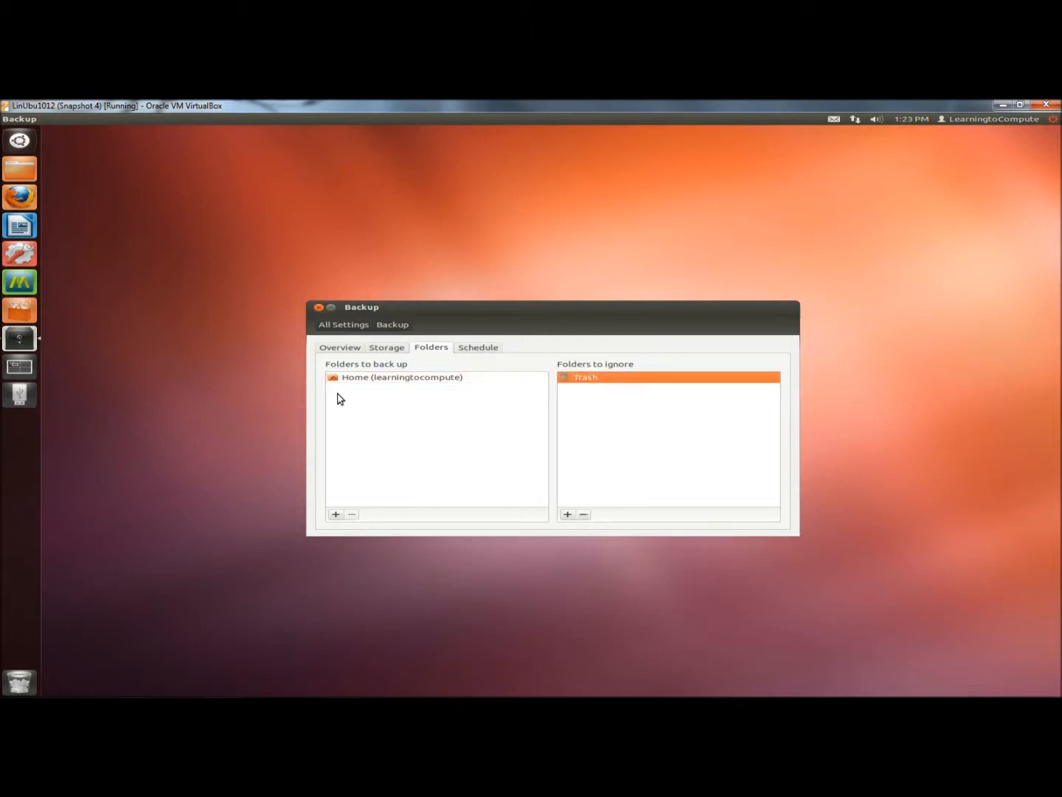
pyautogui.moveTo(336, 519)
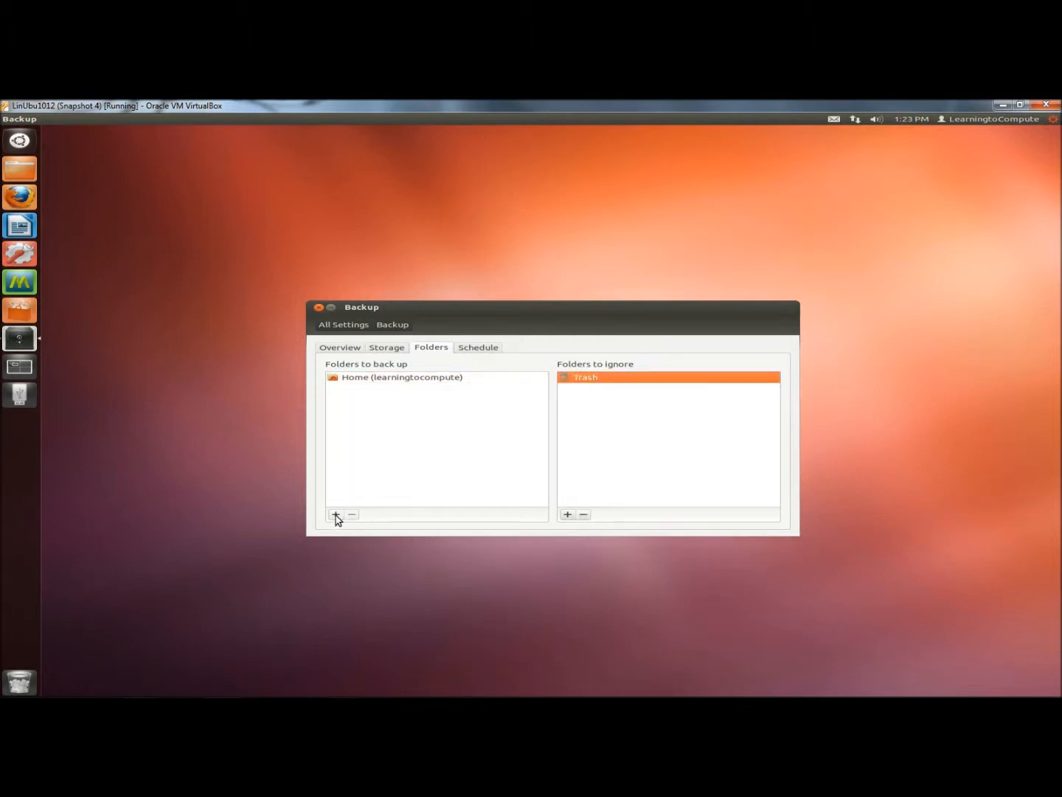
pyautogui.click(336, 514)
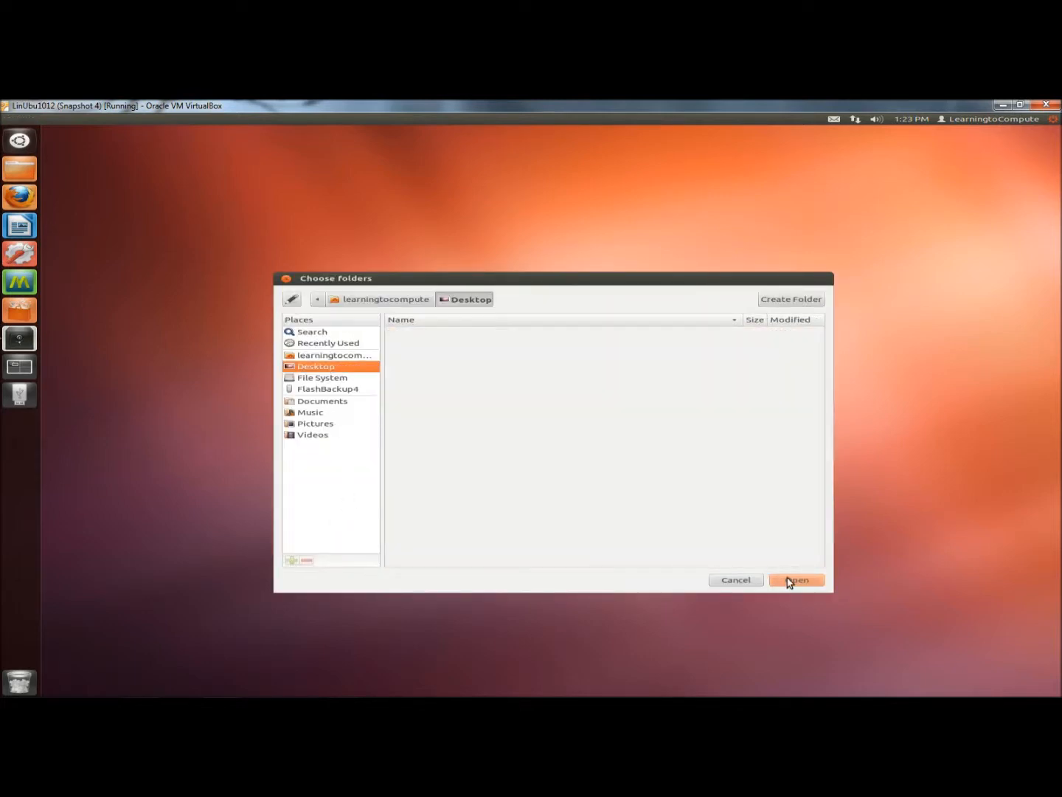
pyautogui.click(796, 580)
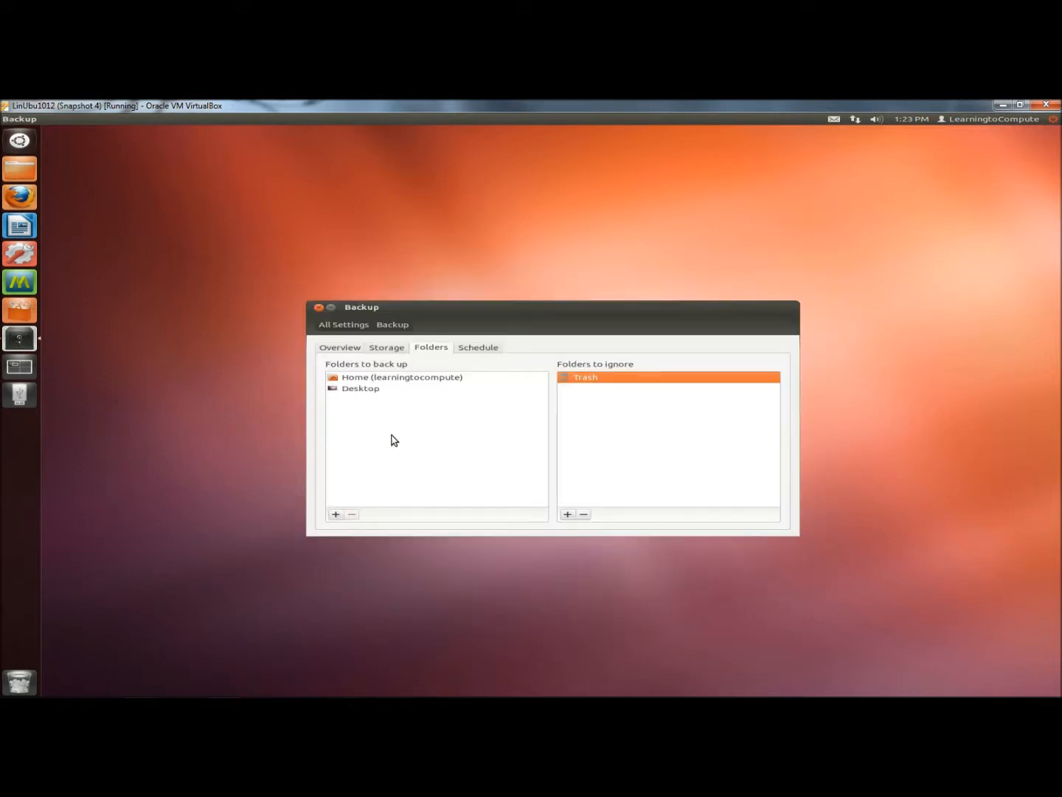
pyautogui.click(361, 388)
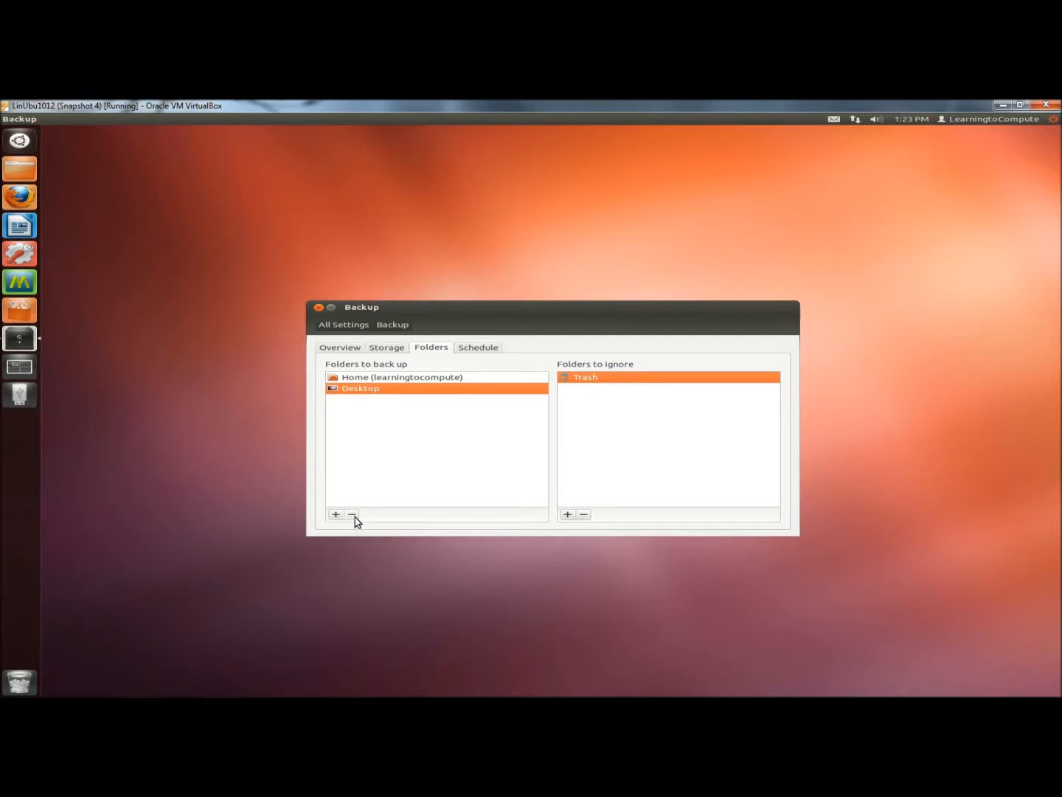
pyautogui.click(351, 514)
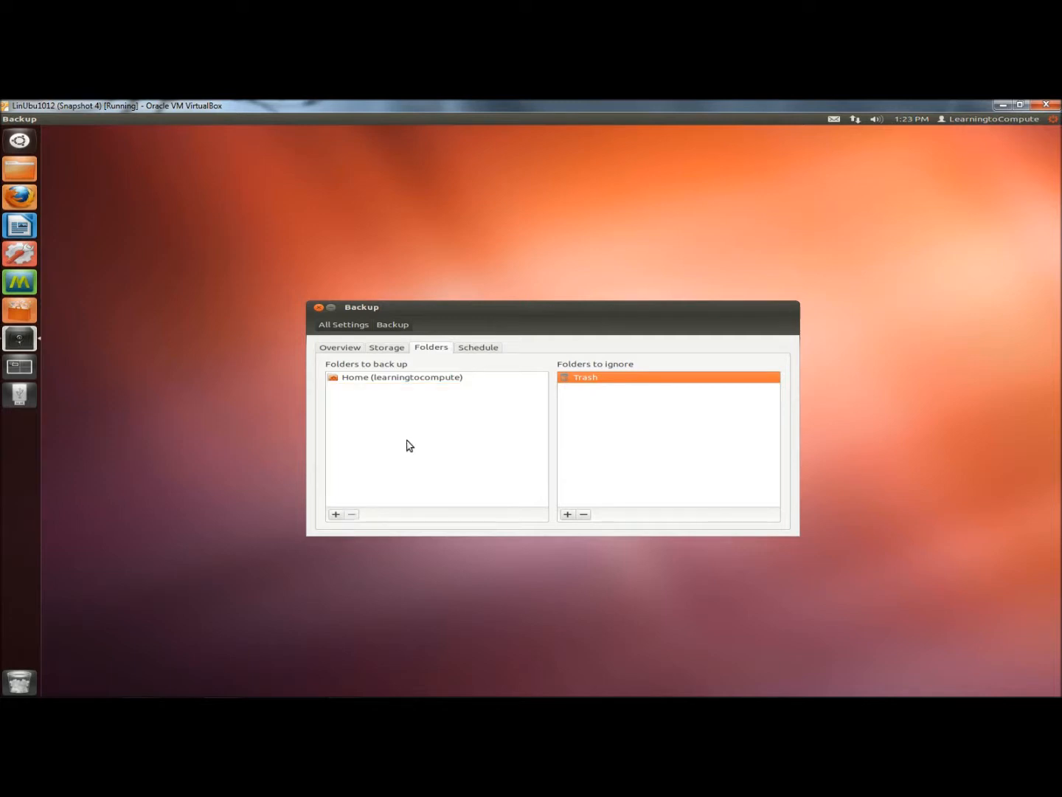
pyautogui.moveTo(597, 402)
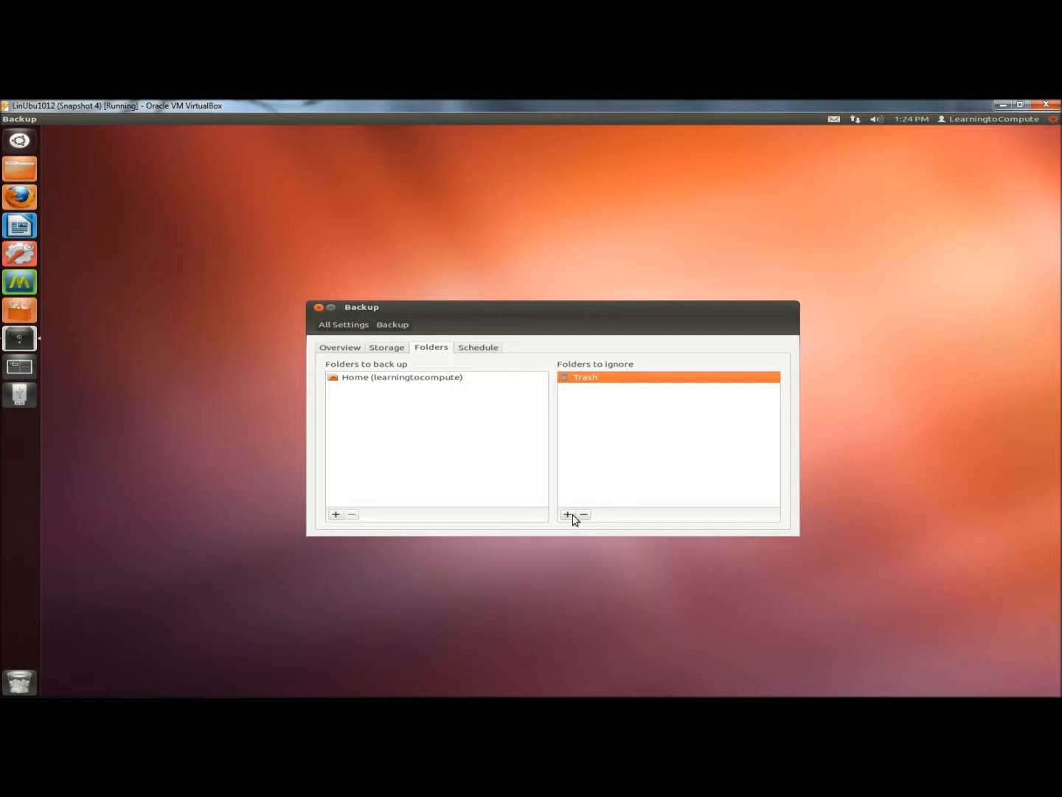
pyautogui.moveTo(478, 352)
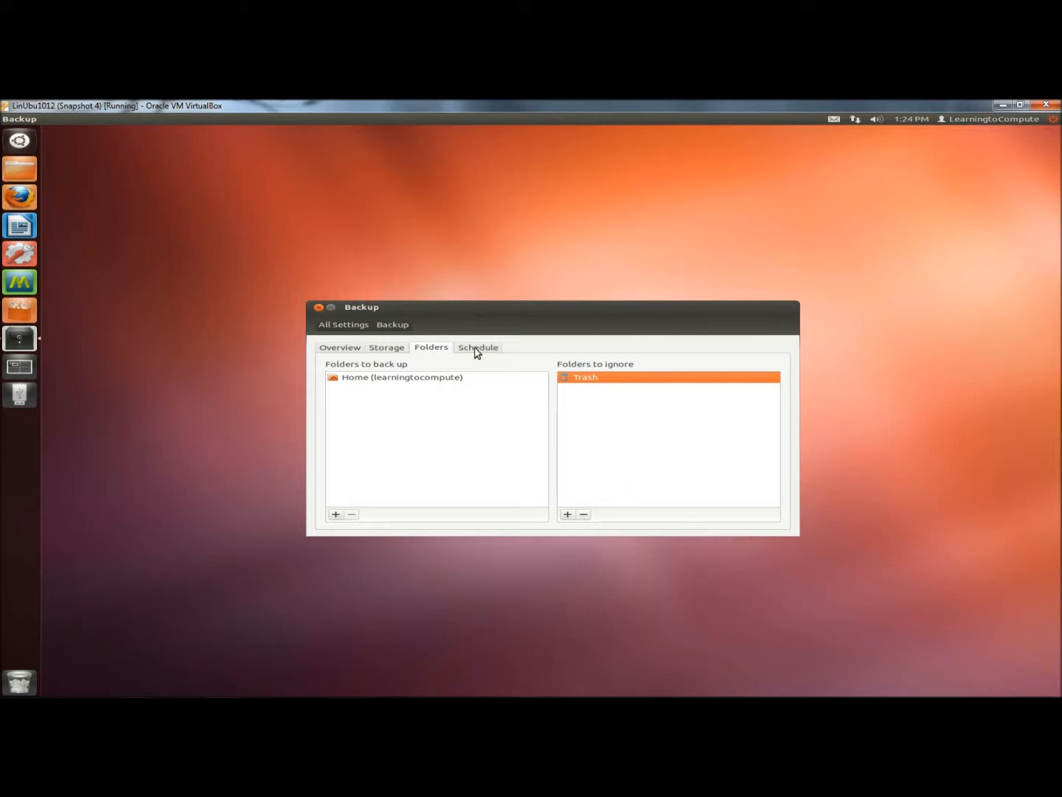
# Step: On the Schedule tab, view weekly backups with Keep backups left at Forever
pyautogui.click(477, 347)
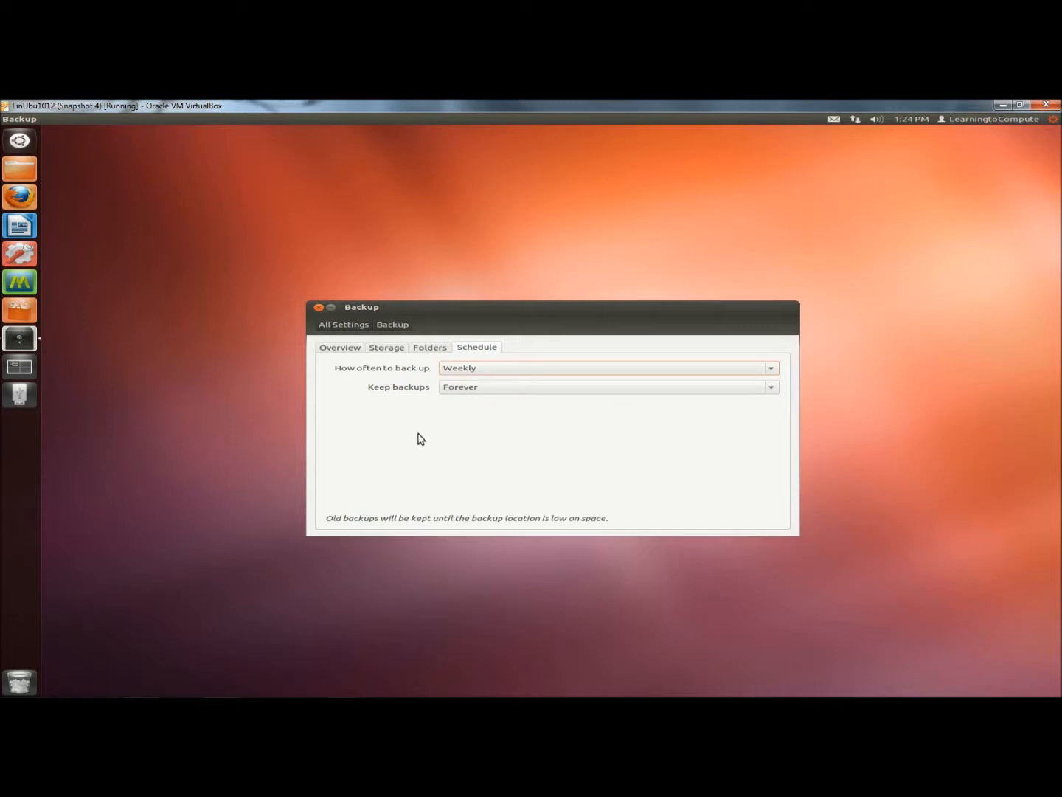
pyautogui.moveTo(481, 391)
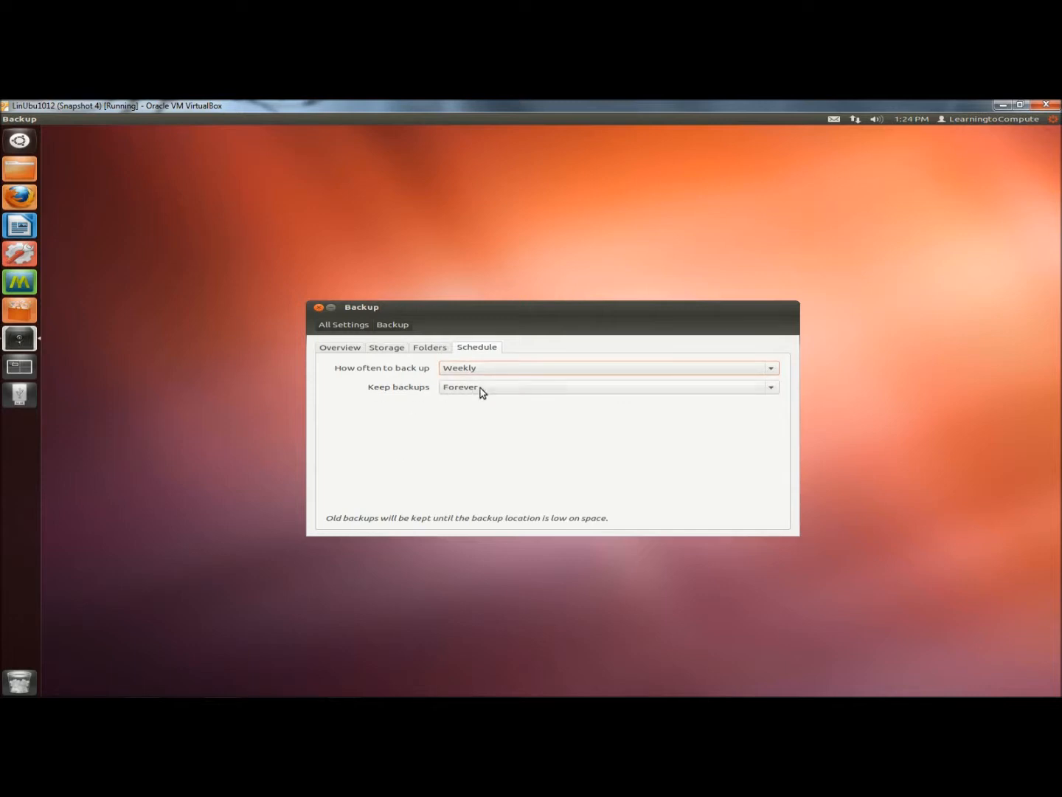
pyautogui.click(608, 386)
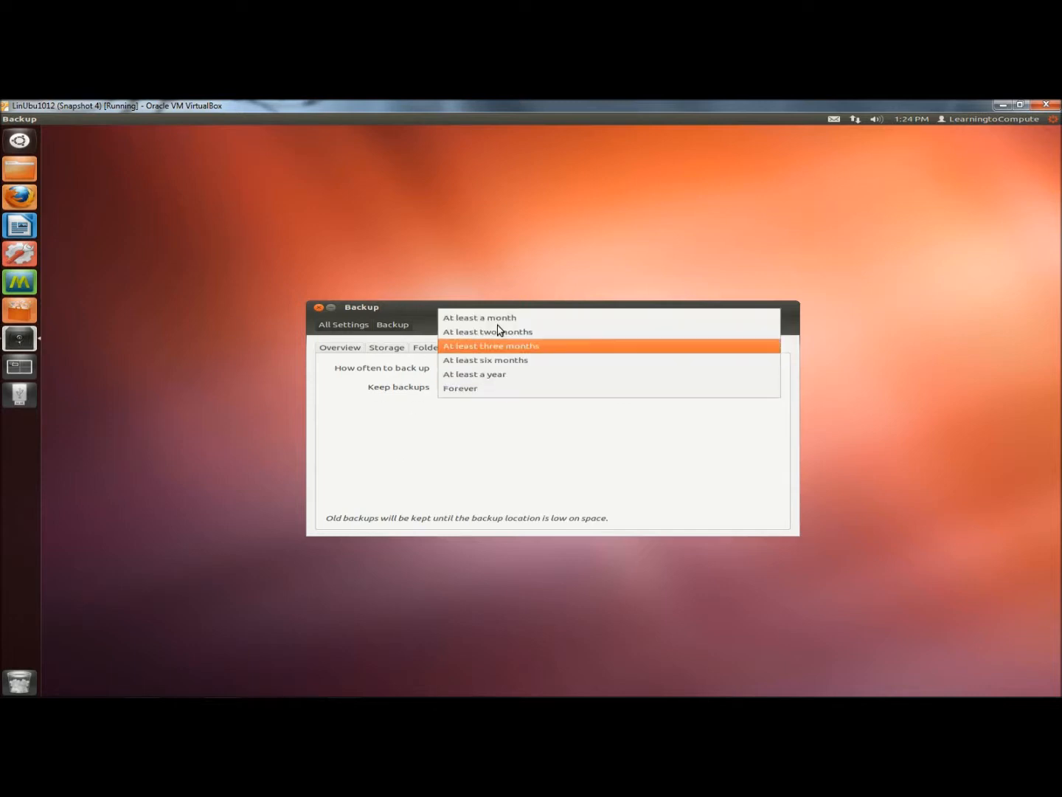
pyautogui.moveTo(501, 360)
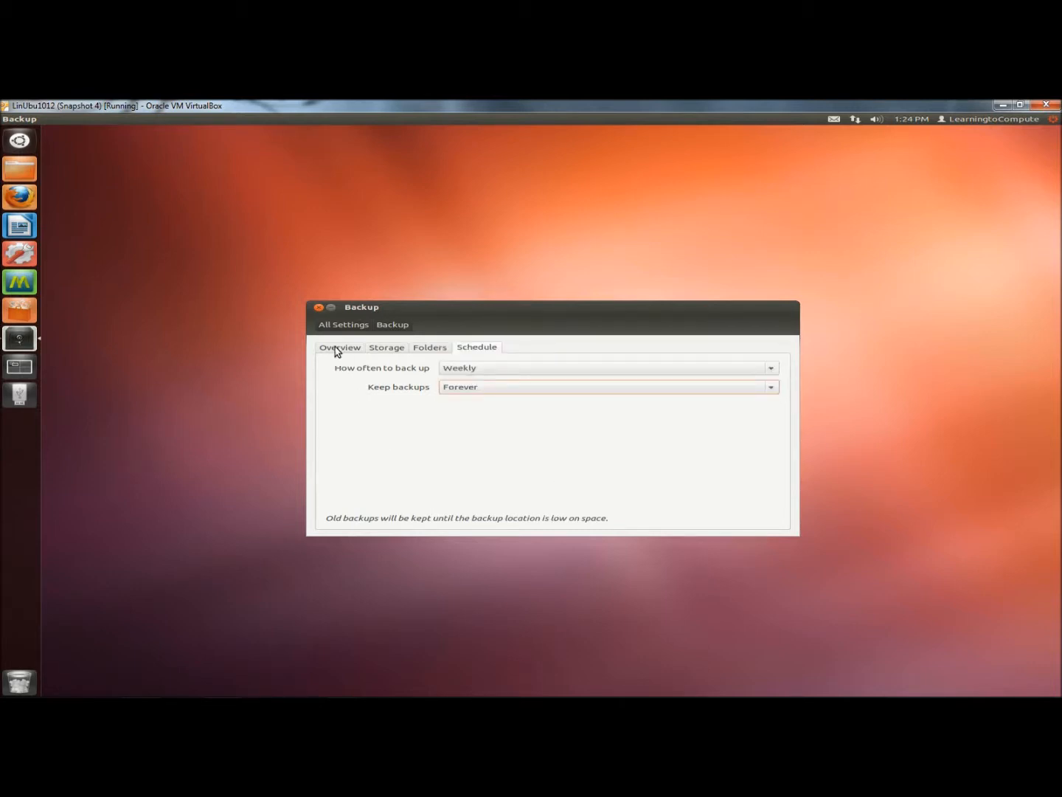
# Step: Start a backup from the Overview and choose 'Allow restoring without a password'
pyautogui.click(340, 346)
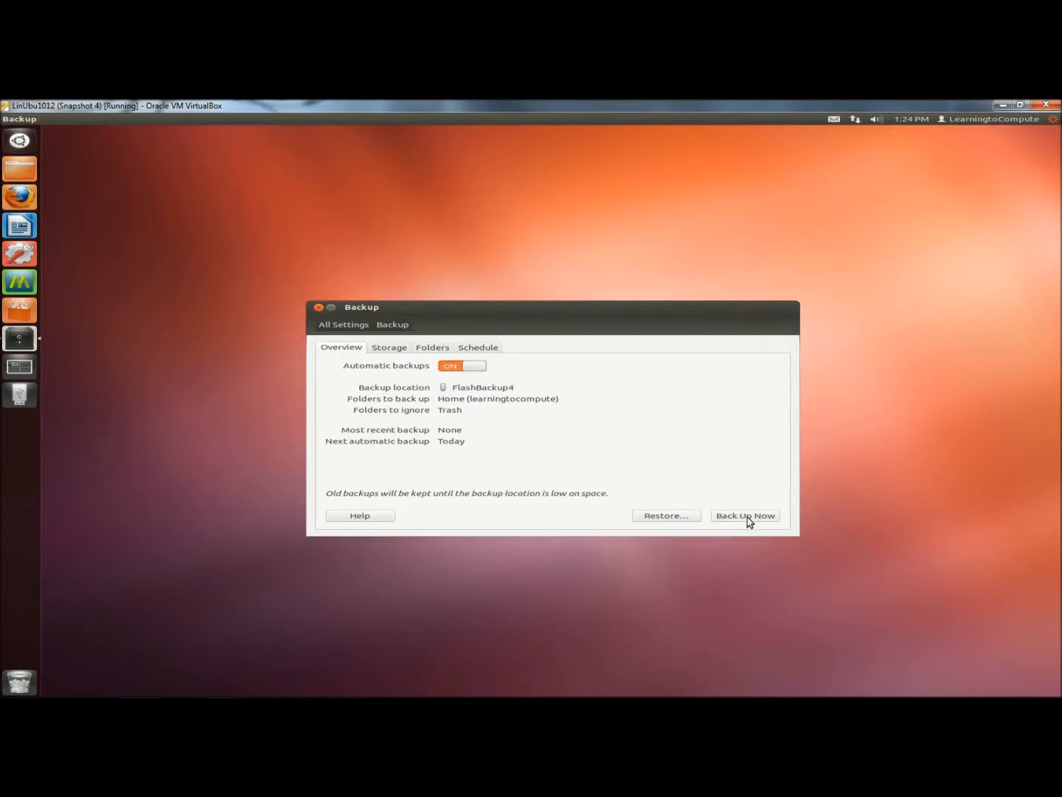
pyautogui.click(745, 515)
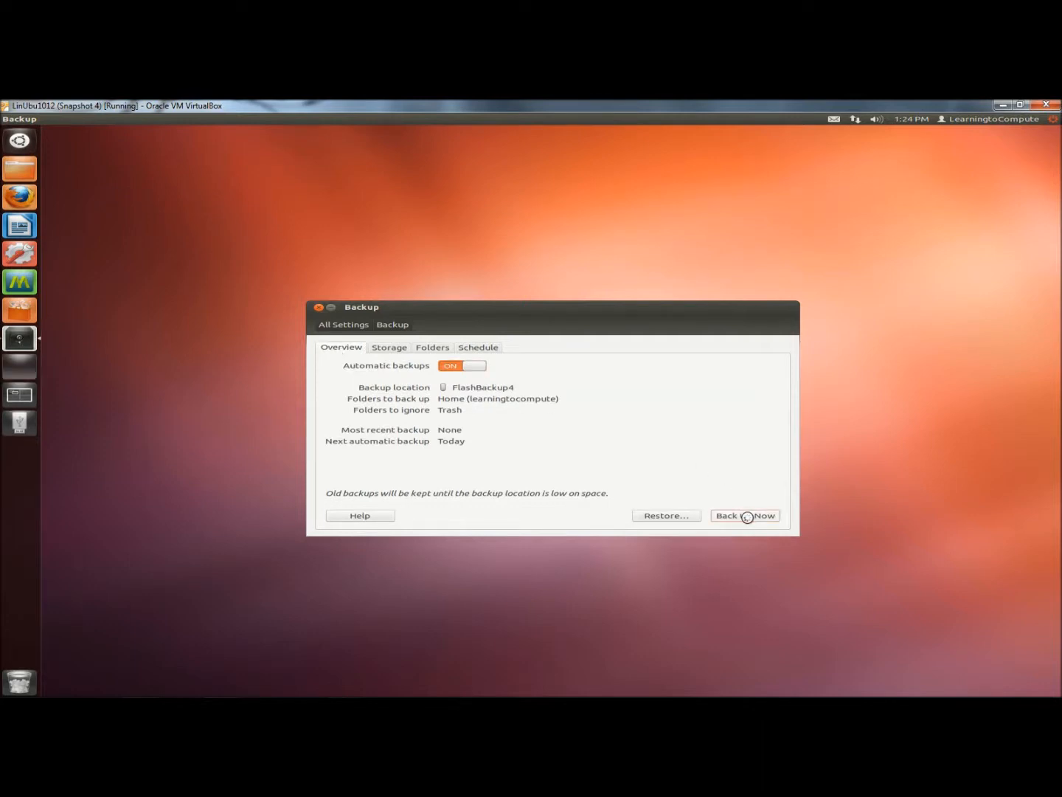
pyautogui.click(745, 514)
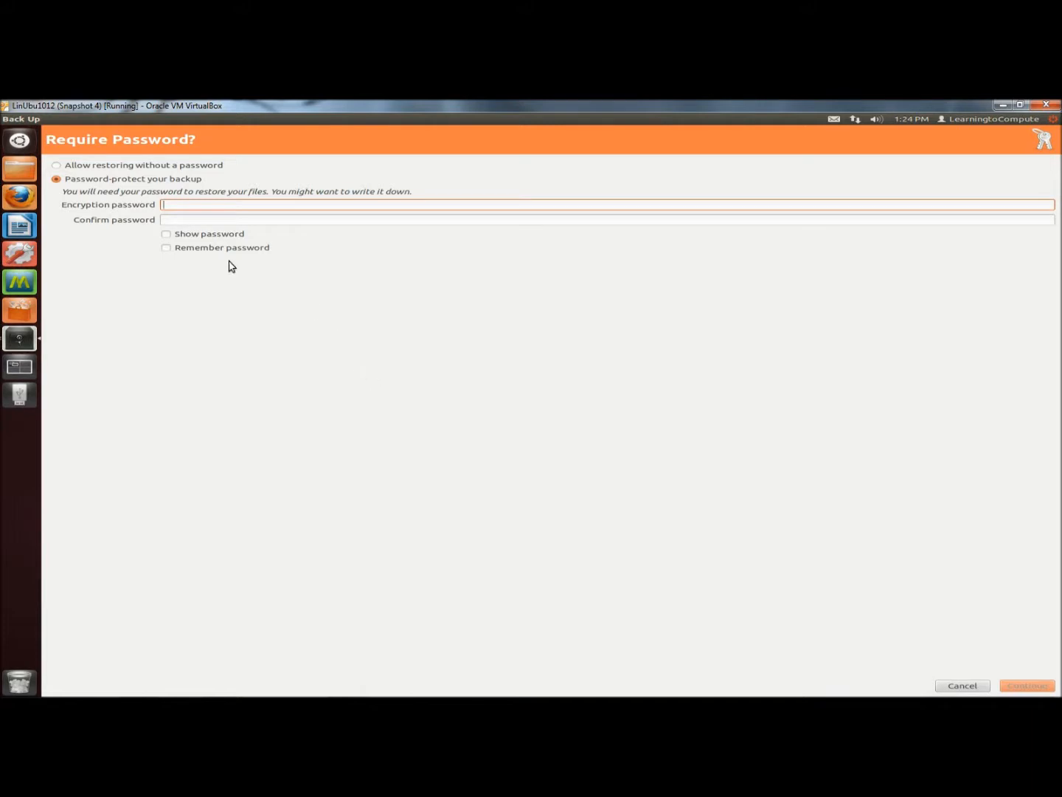
pyautogui.moveTo(96, 158)
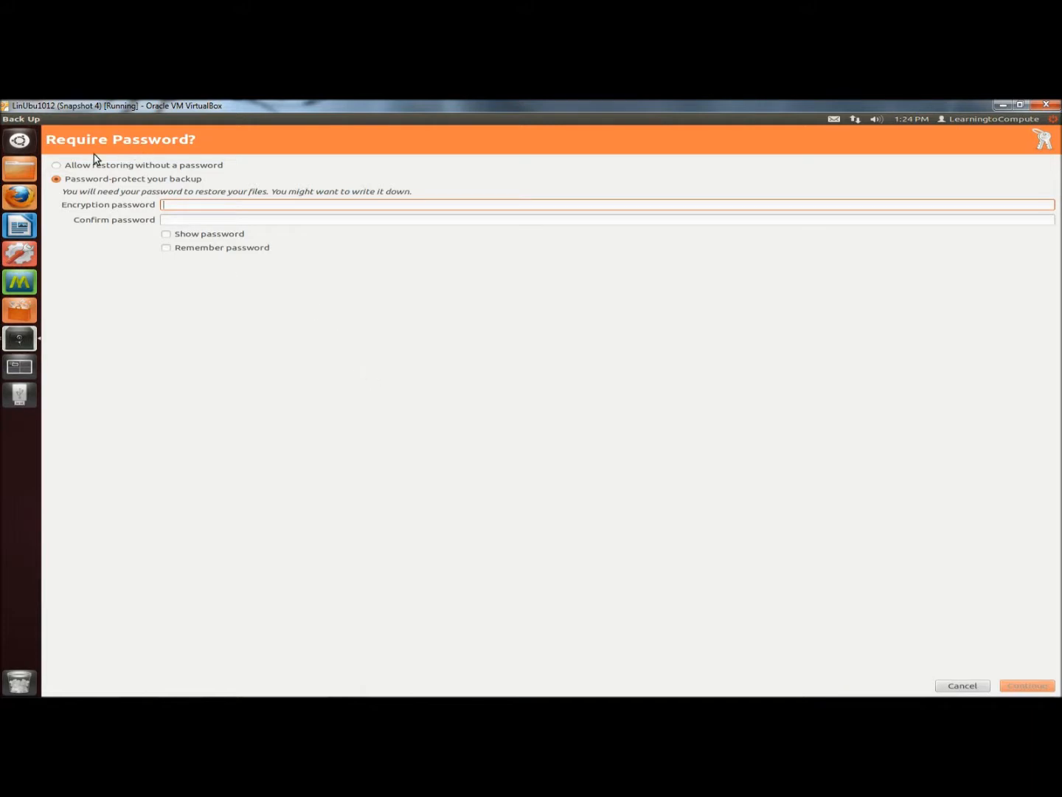
pyautogui.moveTo(146, 170)
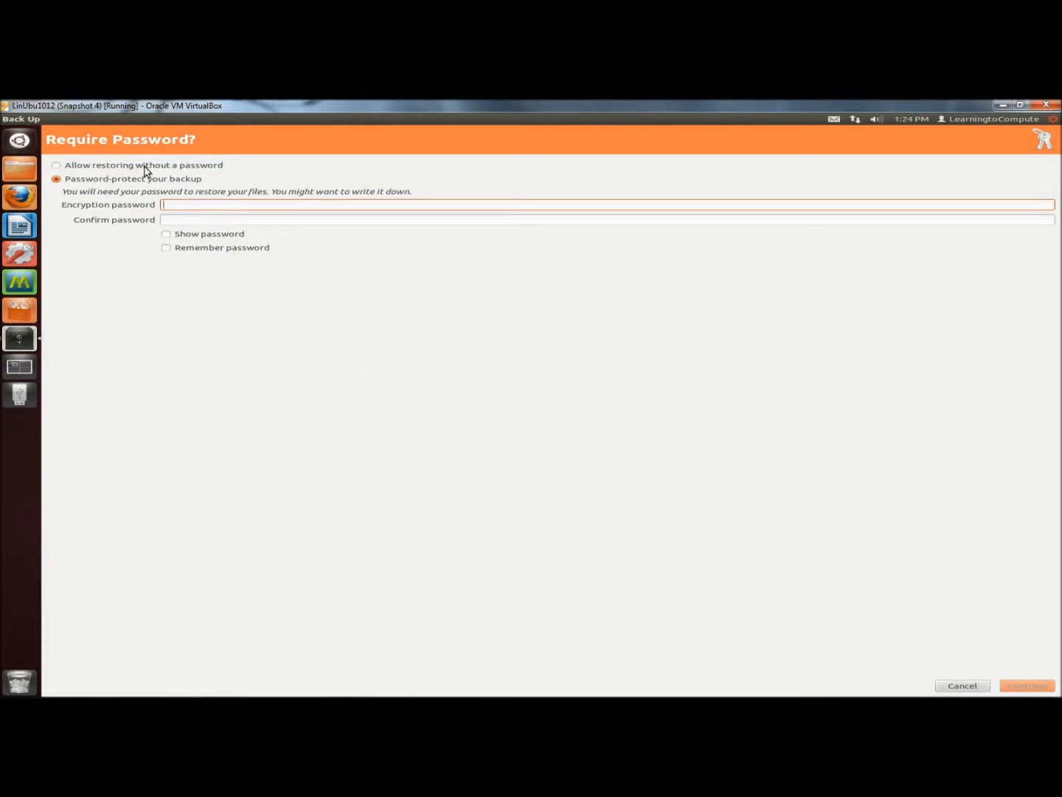
pyautogui.click(57, 165)
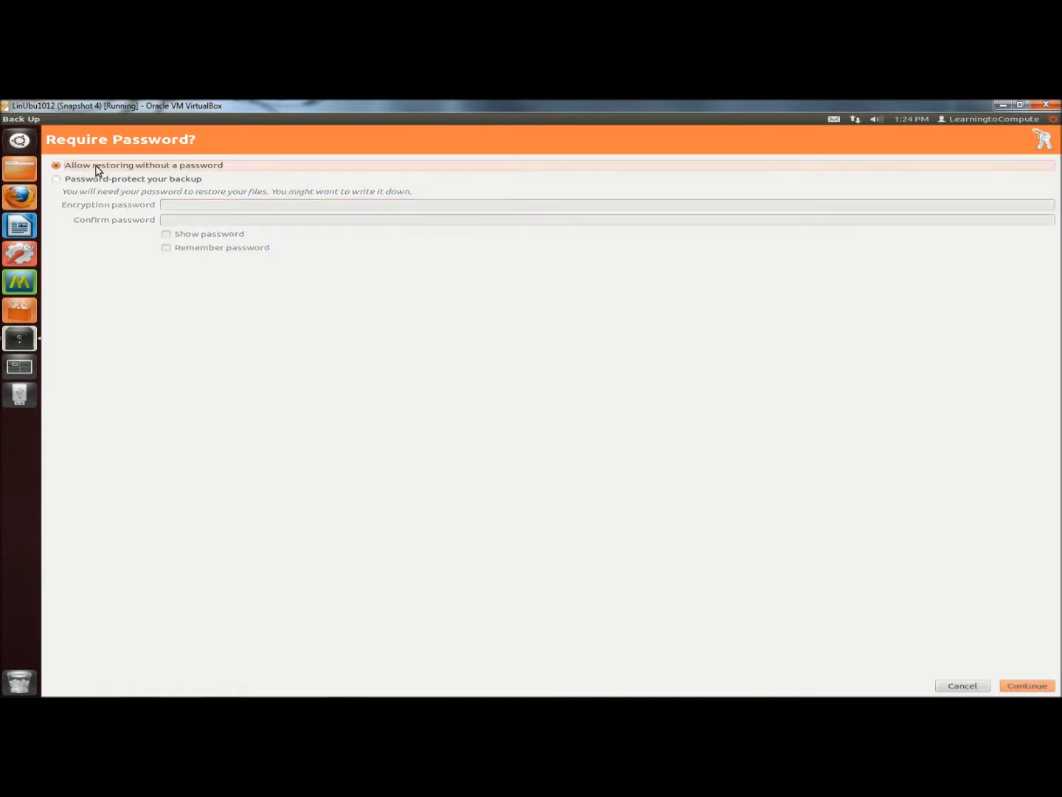
pyautogui.moveTo(303, 254)
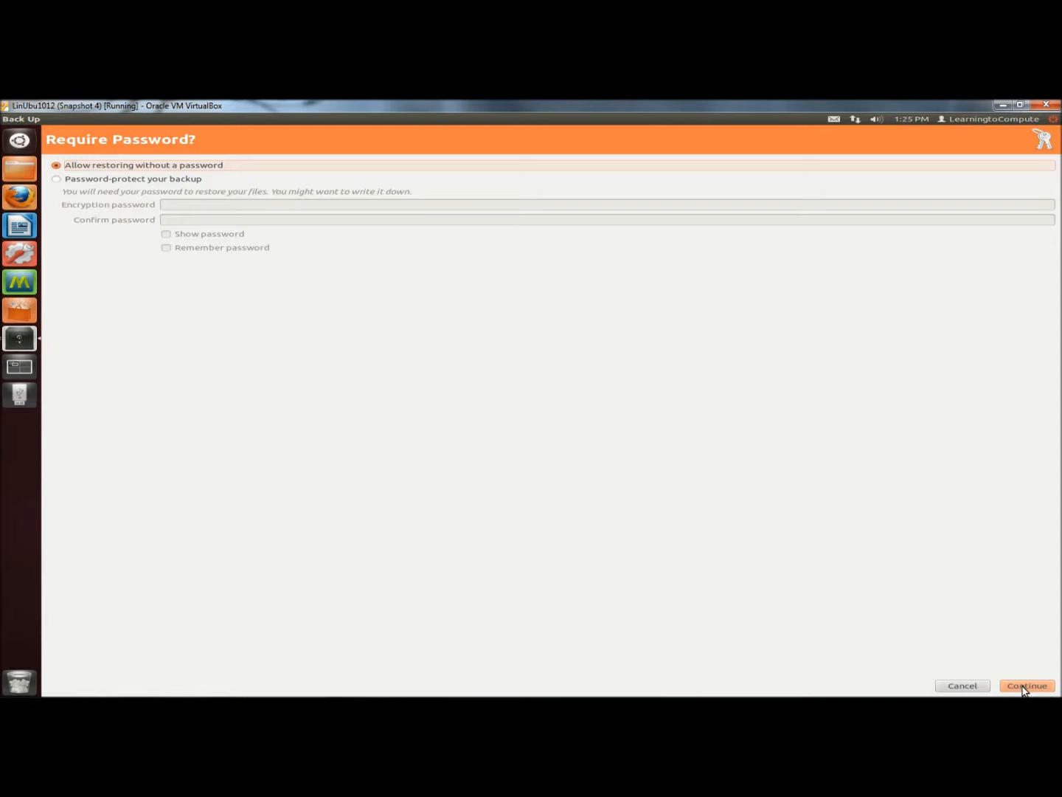
# Step: Continue to start the first backup without password protection
pyautogui.click(1026, 685)
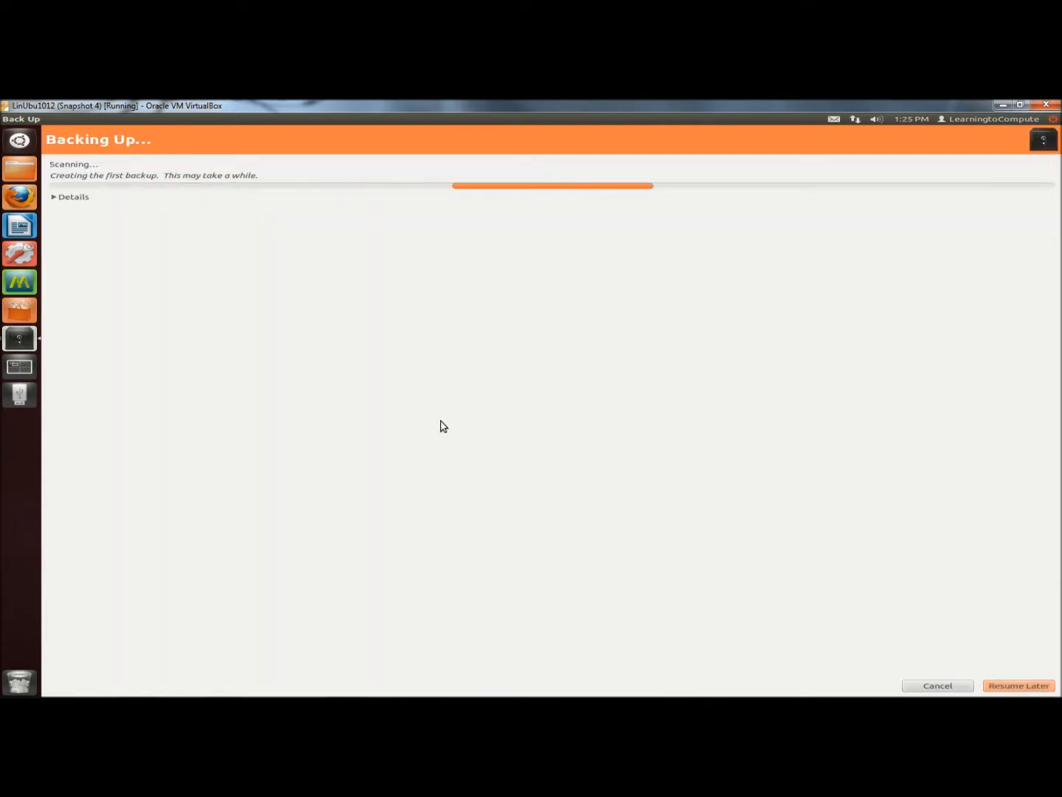
pyautogui.moveTo(478, 421)
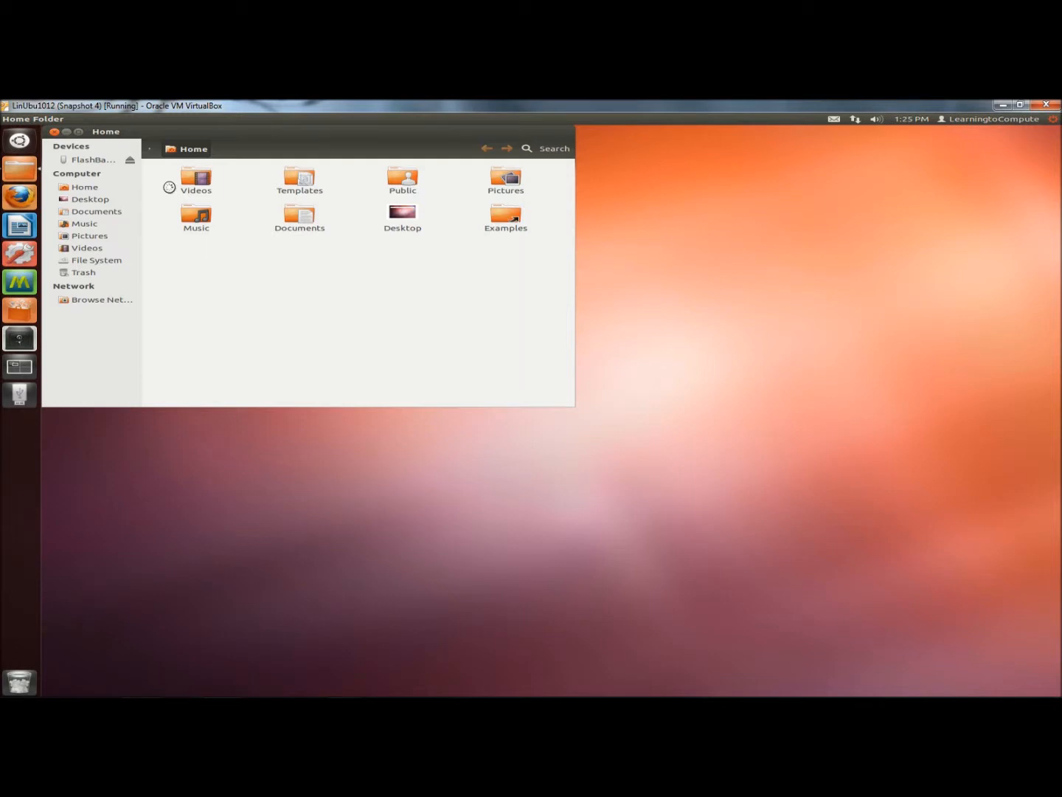
# Step: Select Videos, Pictures and the other Home folders except Documents and delete them
pyautogui.click(196, 180)
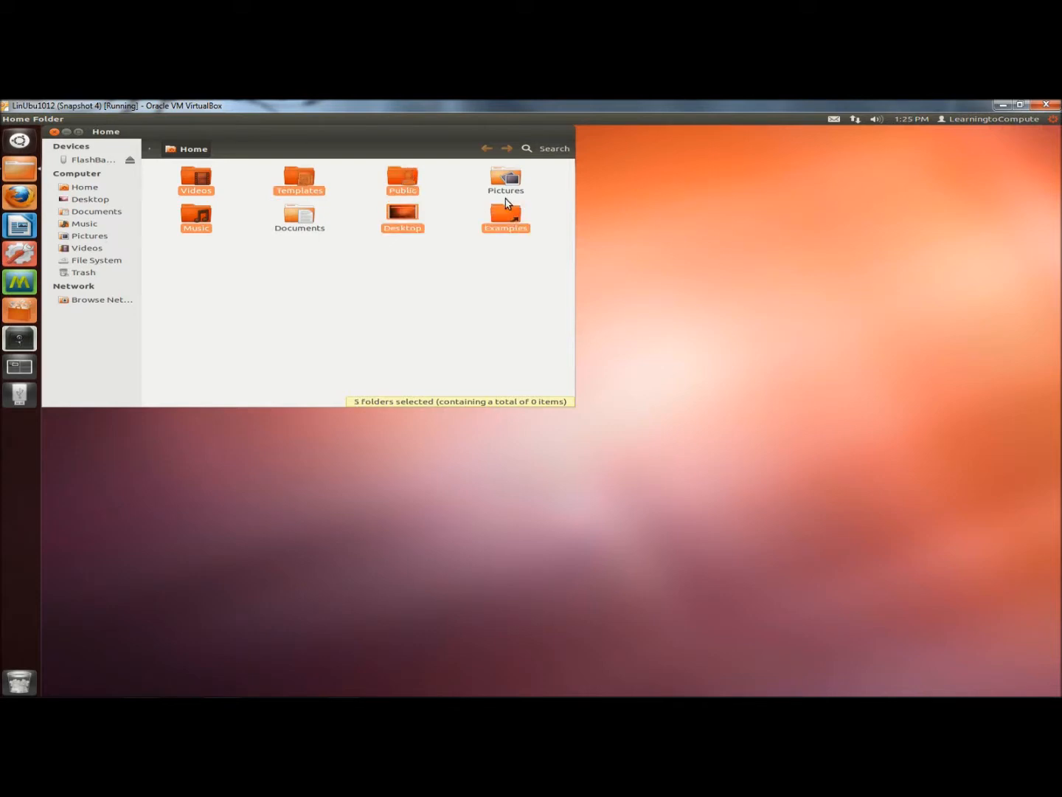
pyautogui.click(506, 180)
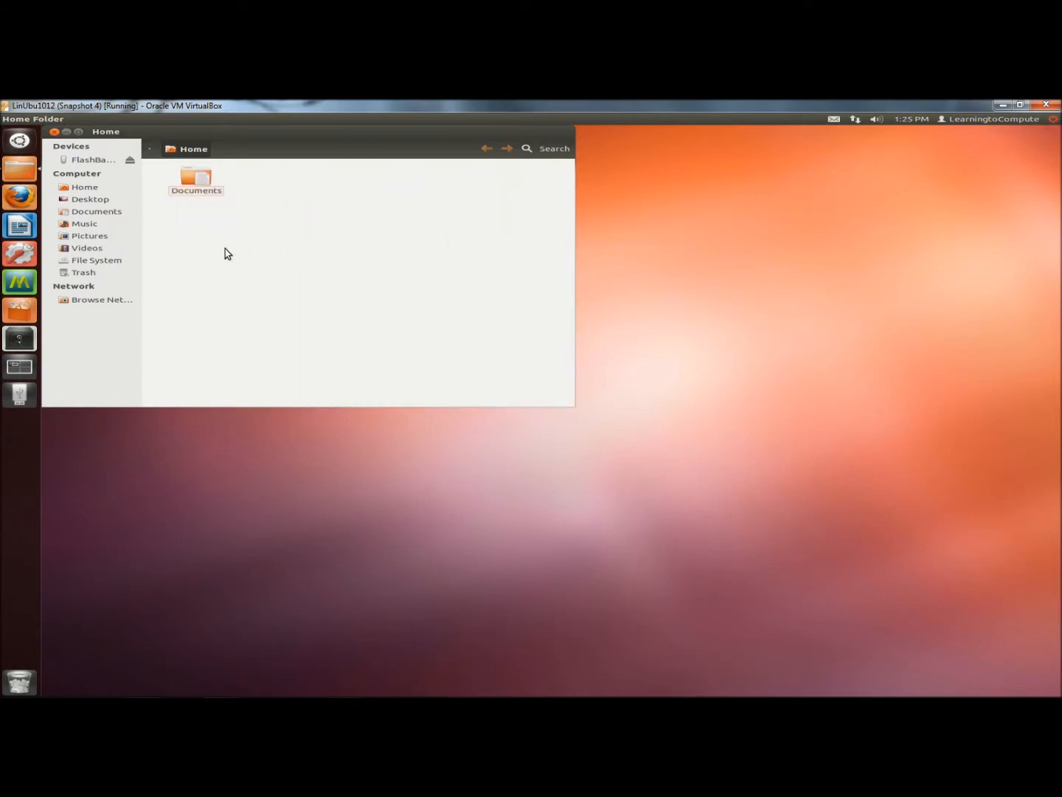
pyautogui.click(196, 179)
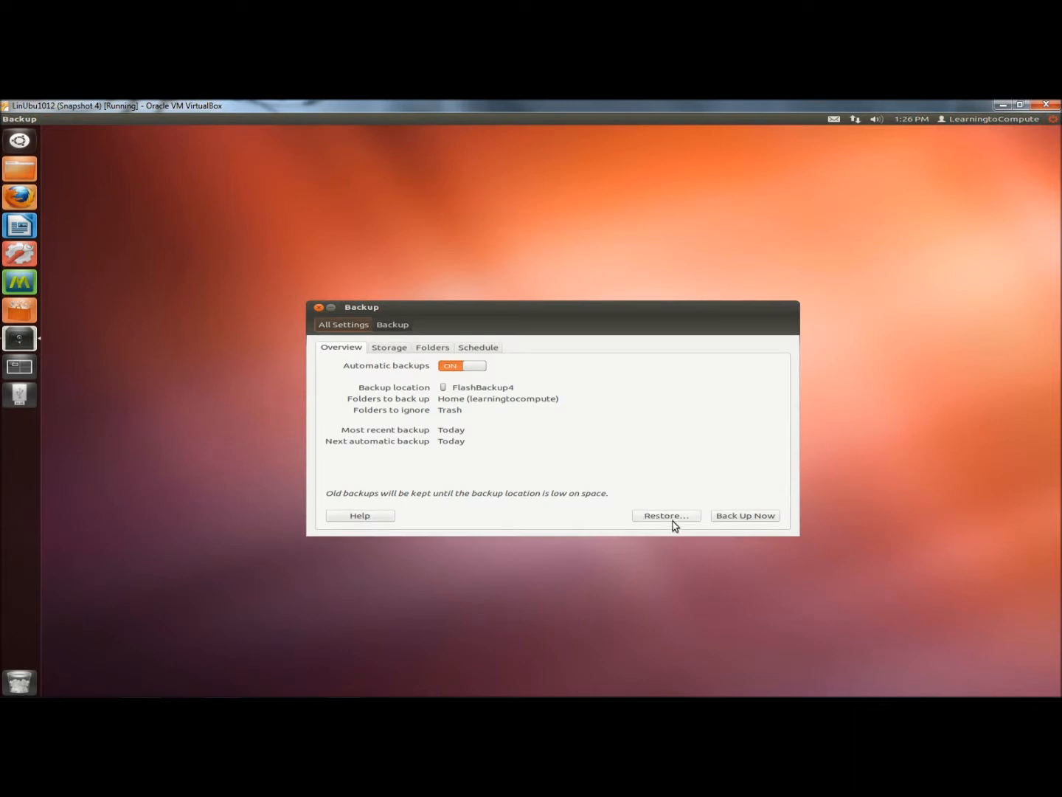
# Step: Start a restore from the Backup overview, reaching the Restore From Where? dialog with FlashBackup4
pyautogui.click(665, 515)
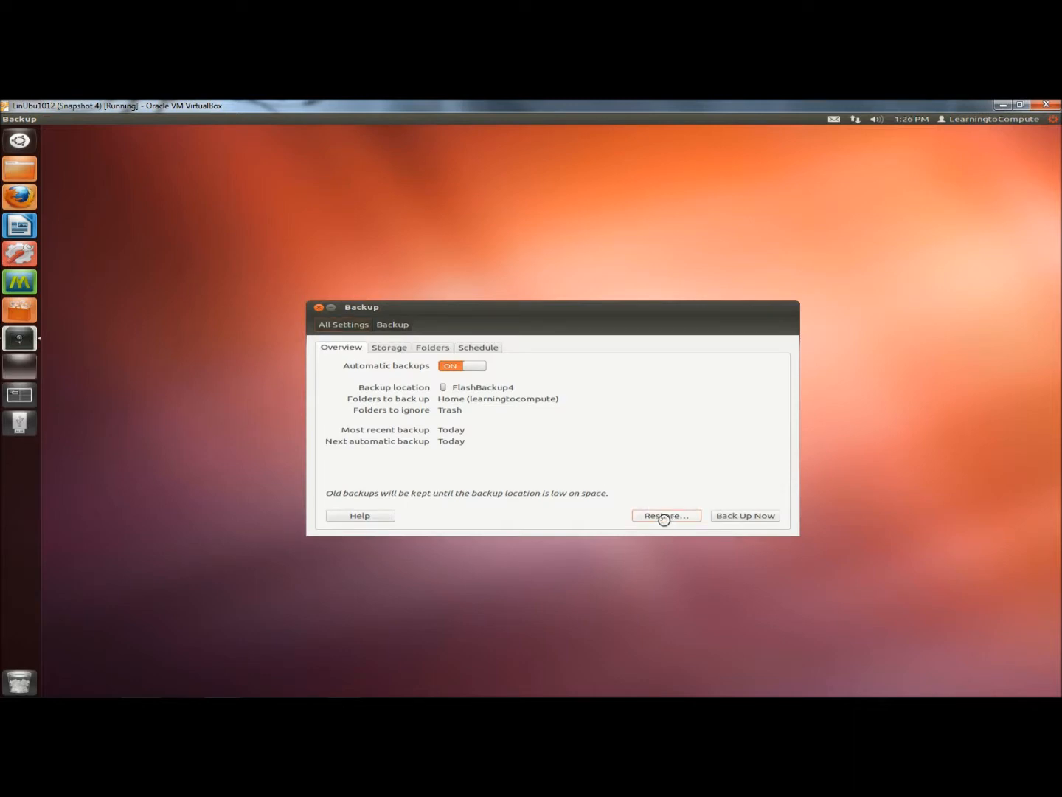
pyautogui.click(665, 515)
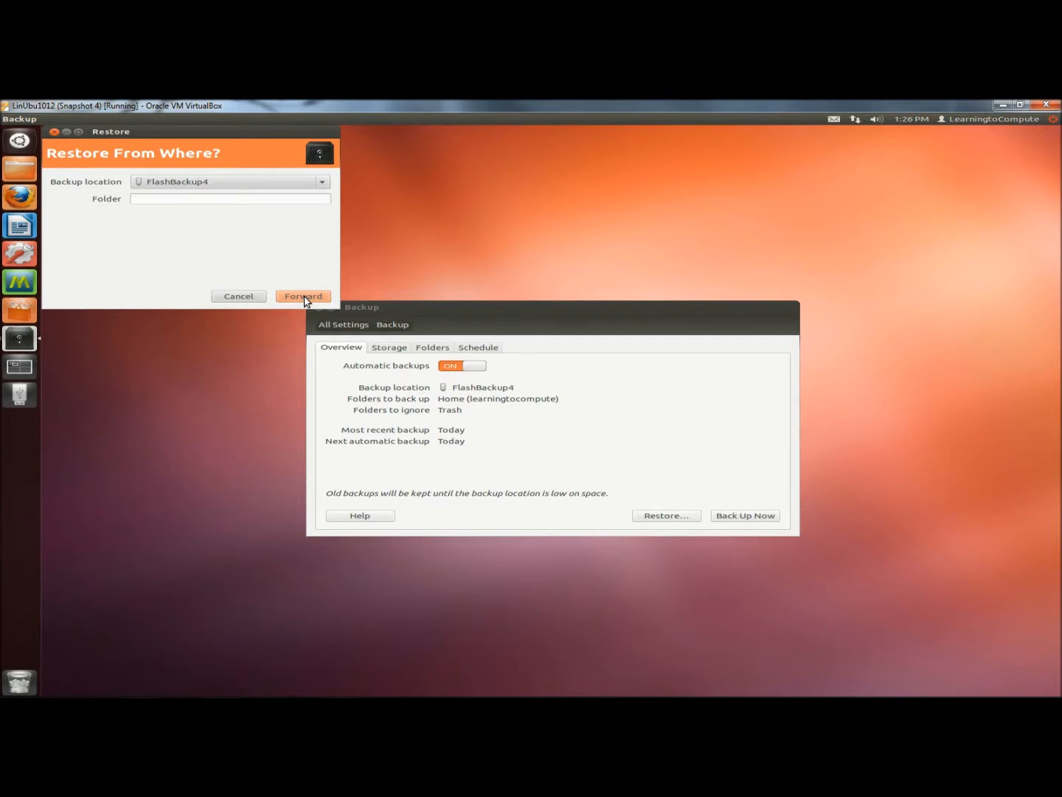
# Step: Restore the 01/09/2013 backup from FlashBackup4 to the original file locations
pyautogui.click(302, 296)
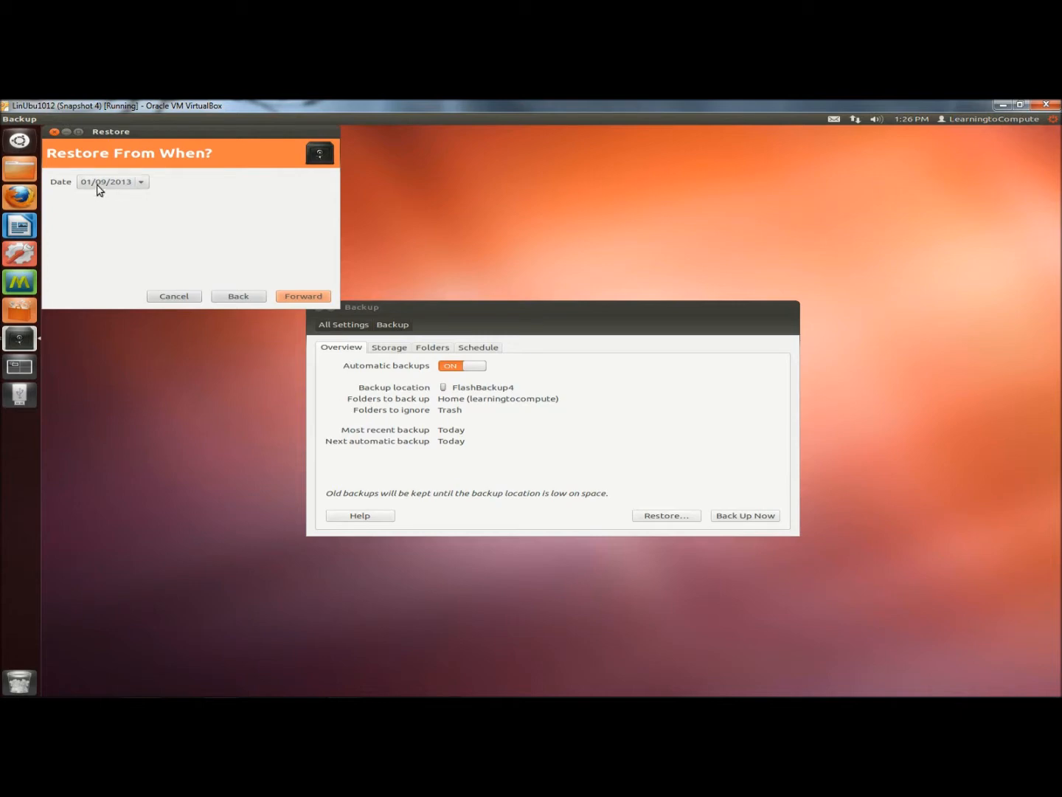
pyautogui.click(302, 296)
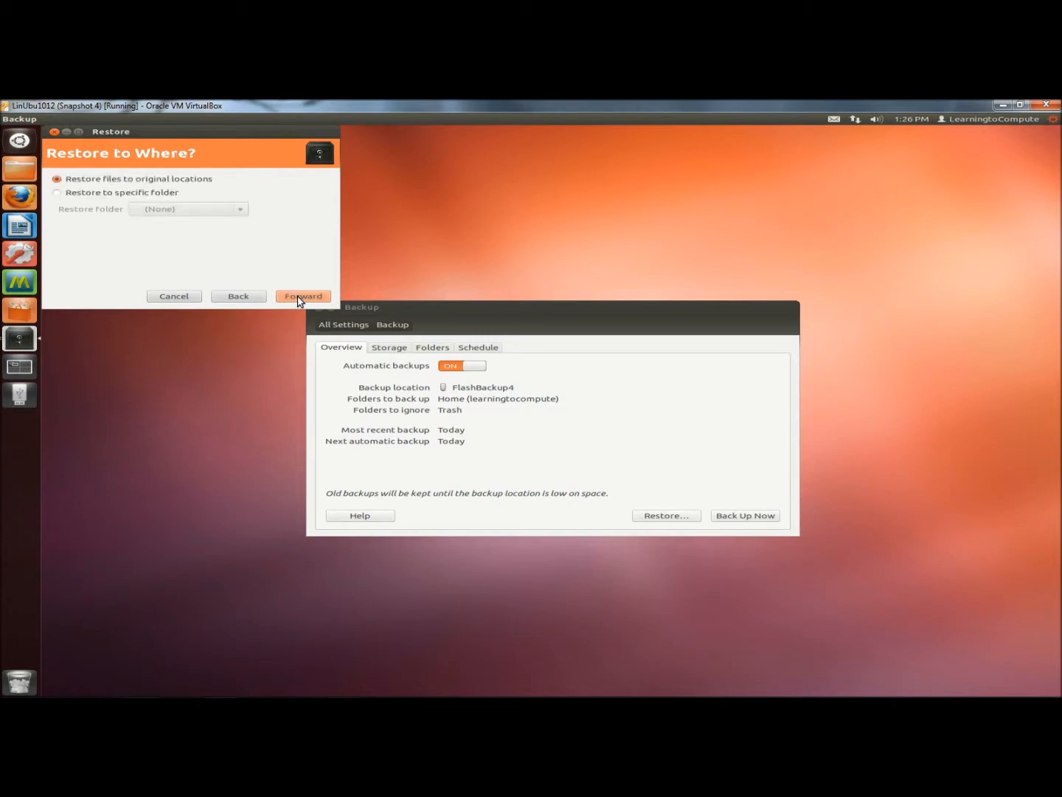
pyautogui.moveTo(137, 184)
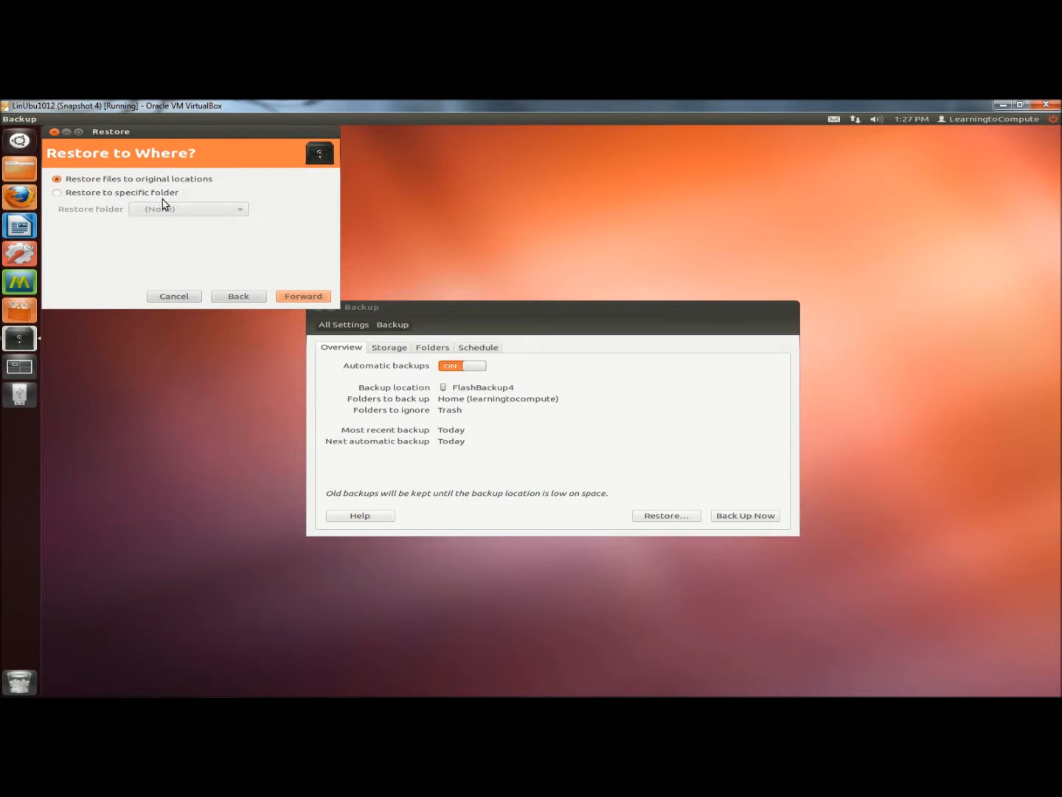
pyautogui.moveTo(112, 207)
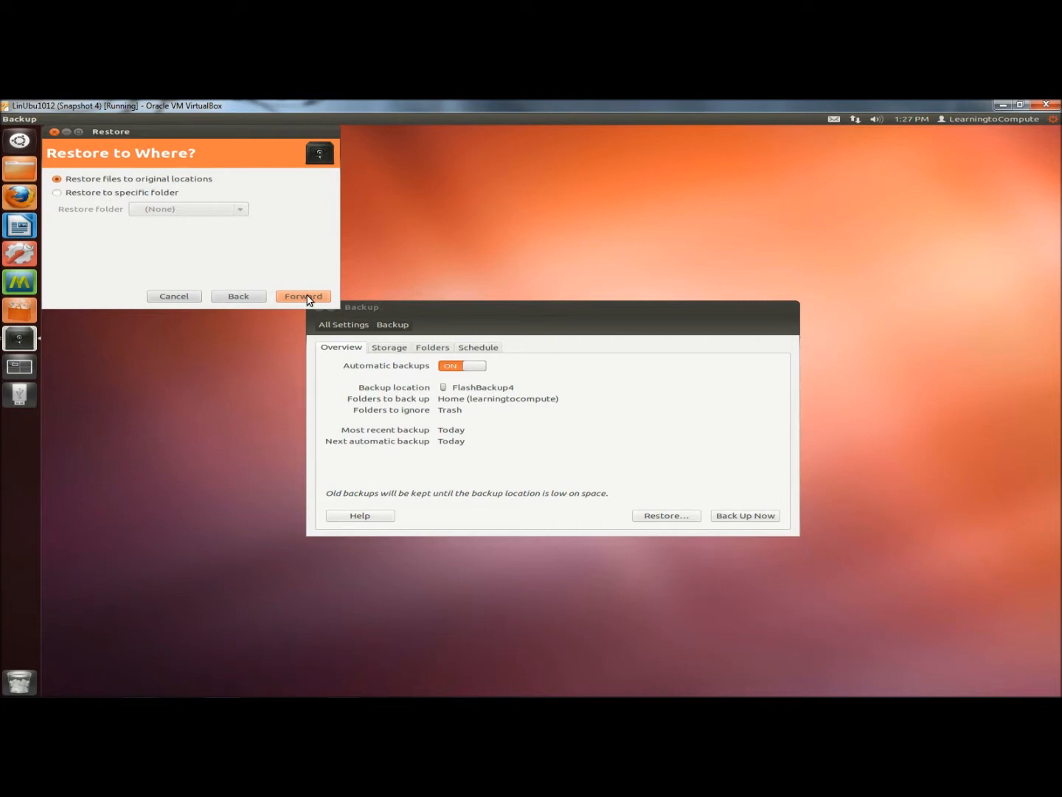
pyautogui.click(303, 296)
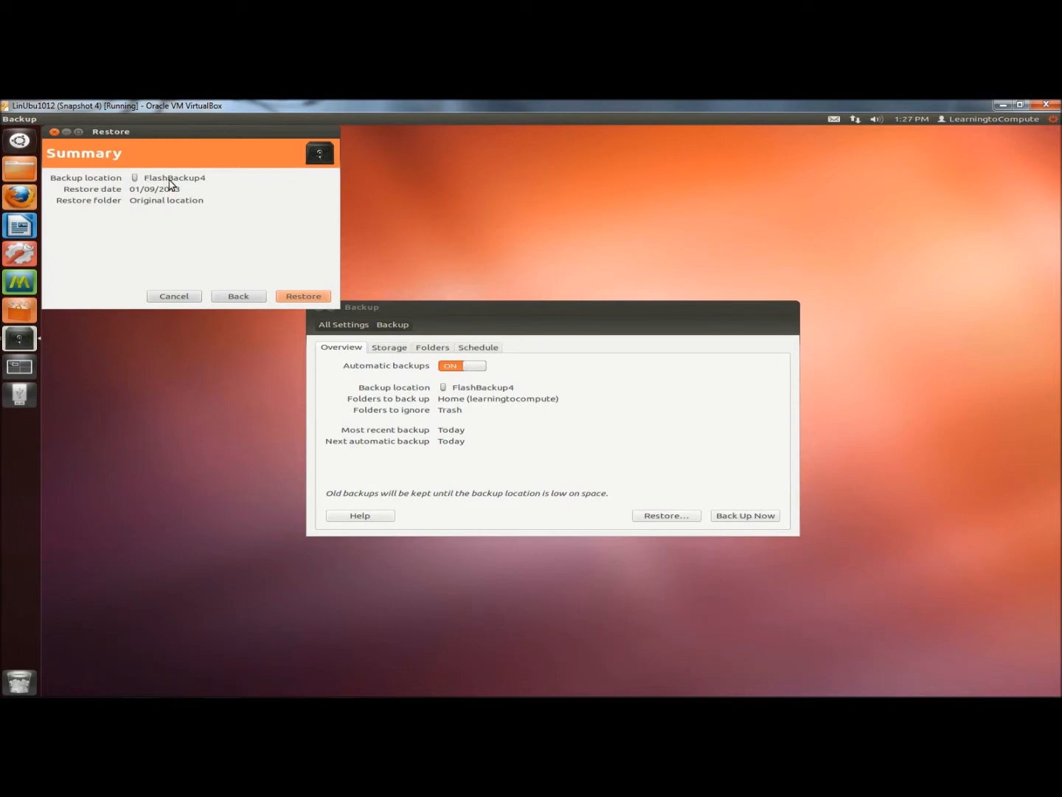
pyautogui.moveTo(158, 195)
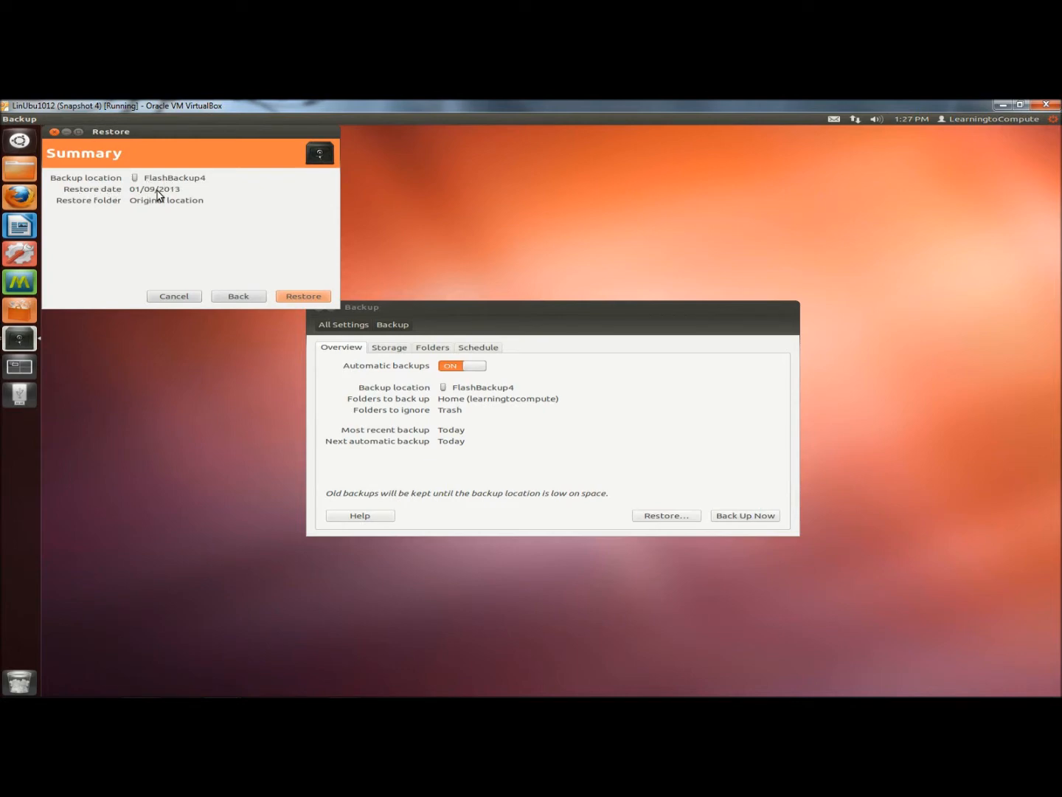
pyautogui.moveTo(143, 206)
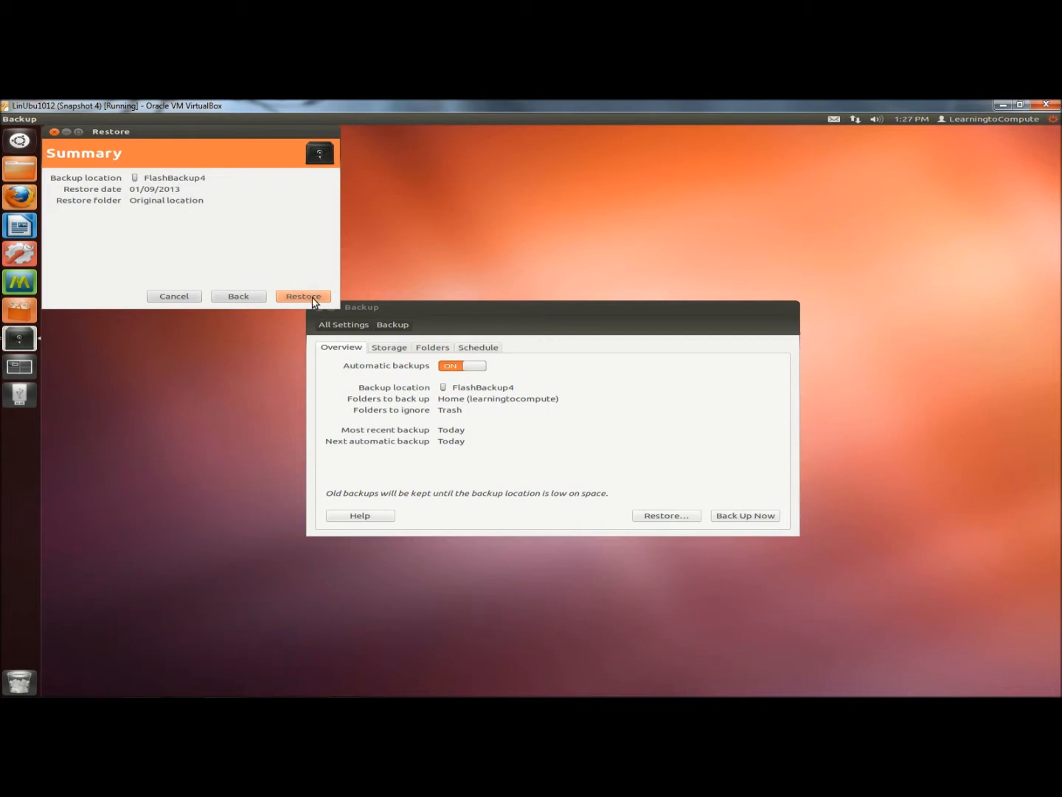
pyautogui.click(303, 296)
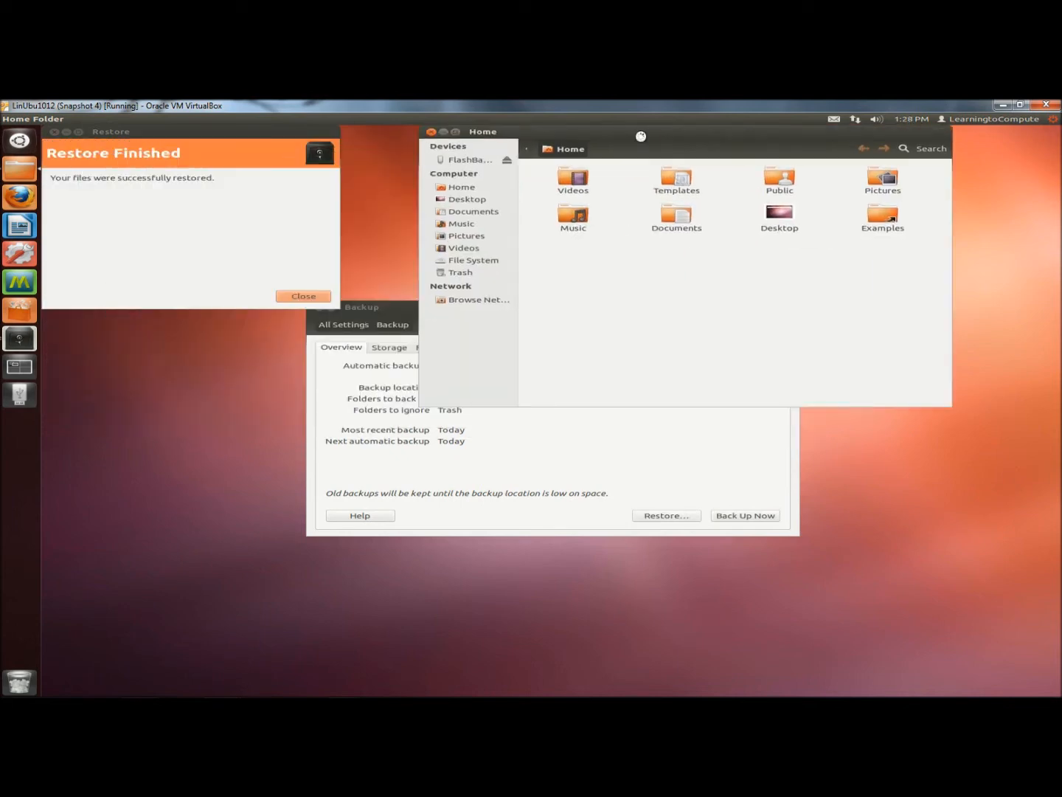
pyautogui.moveTo(80, 181)
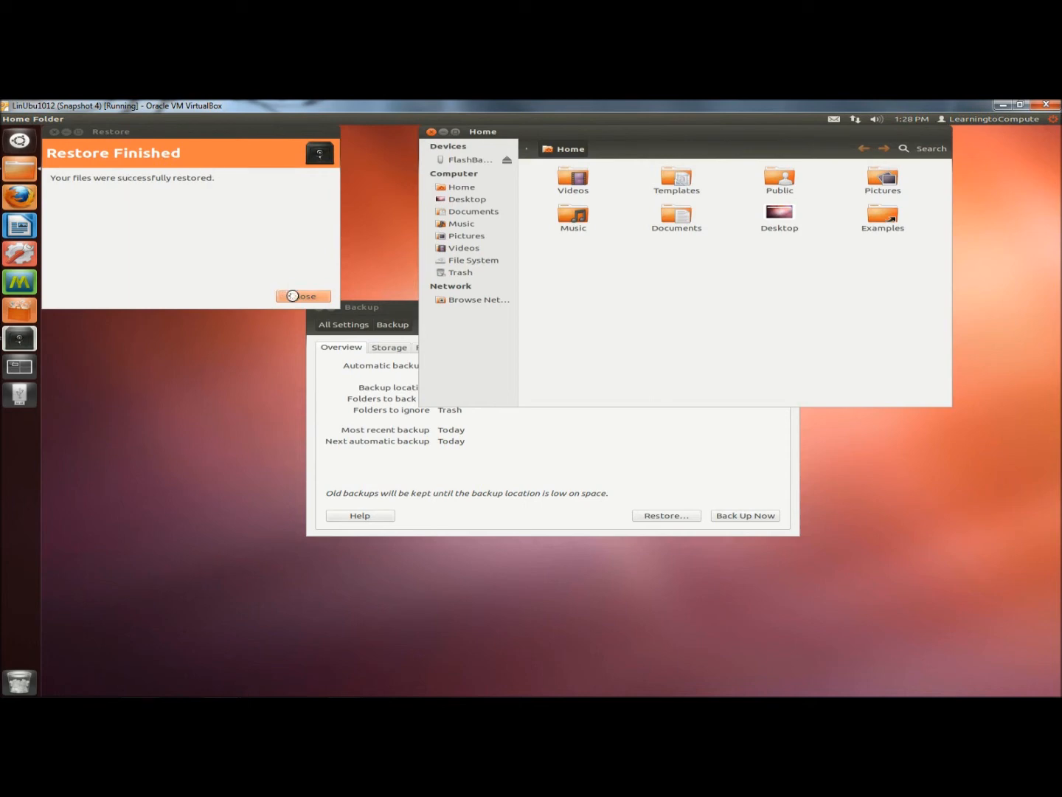
# Step: Close the Restore Finished notice now that the Home folders are restored
pyautogui.click(302, 296)
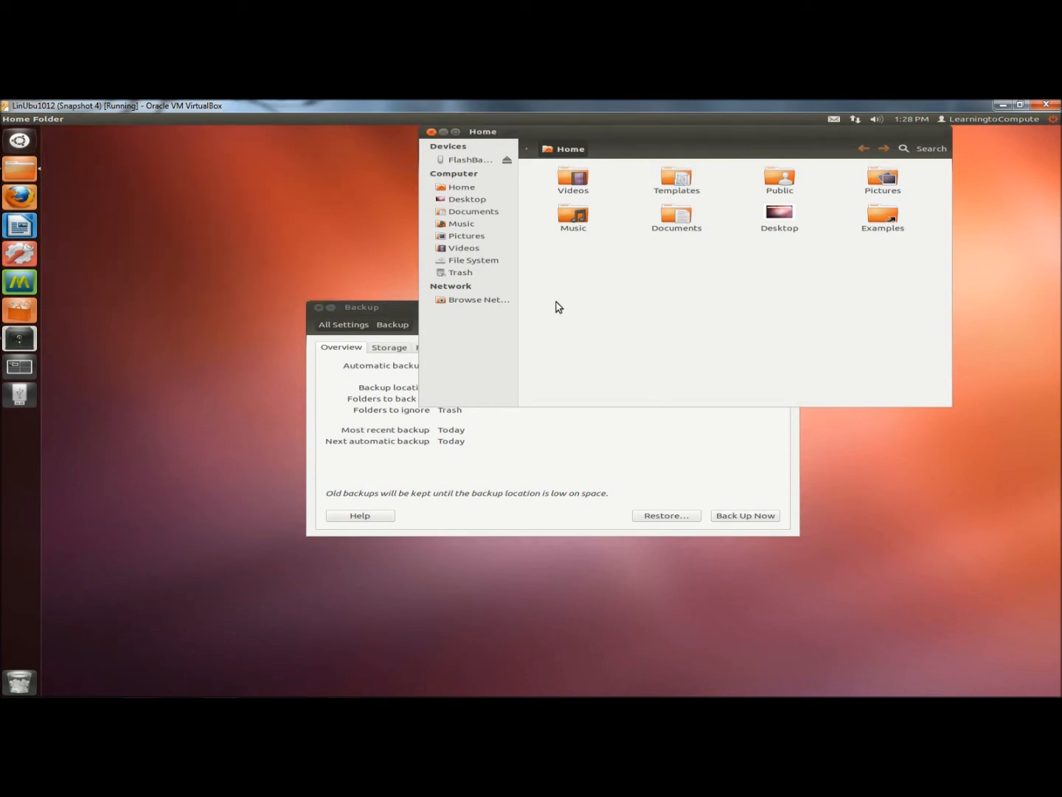